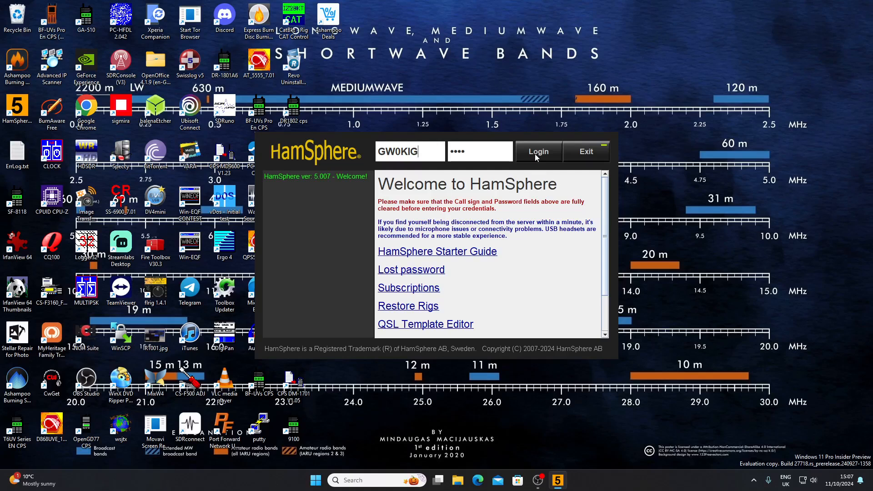
Log in with the entered call sign and start the transceiver
click(539, 151)
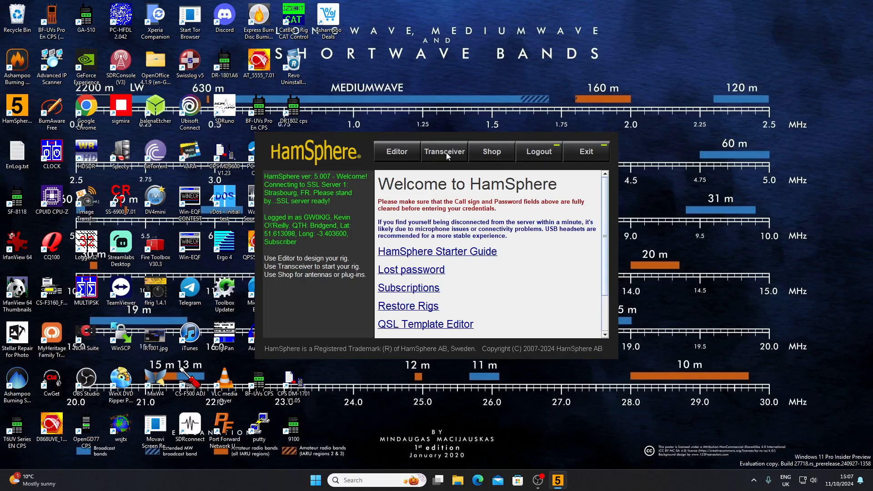
click(444, 151)
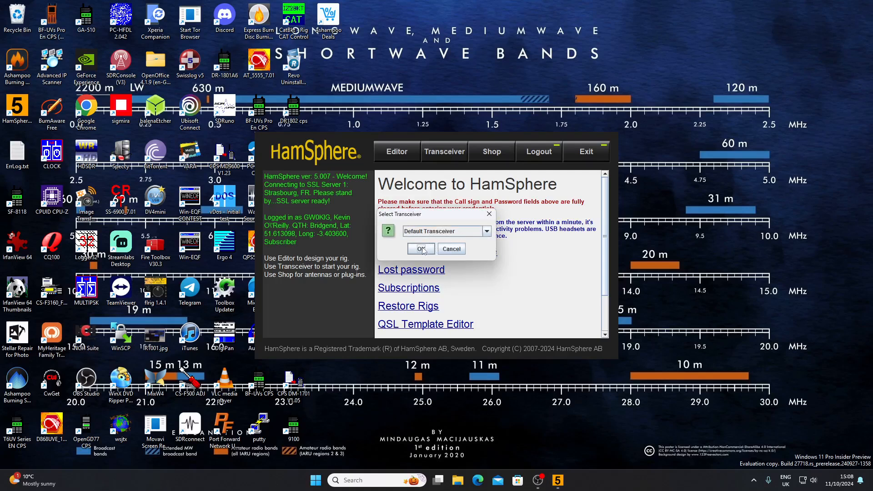
Confirm starting the Default Transceiver
click(421, 248)
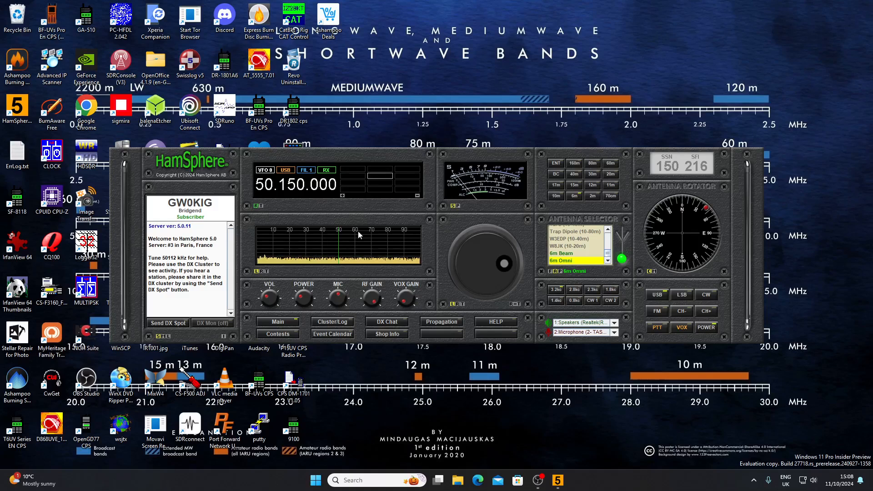
mouse_move(474, 184)
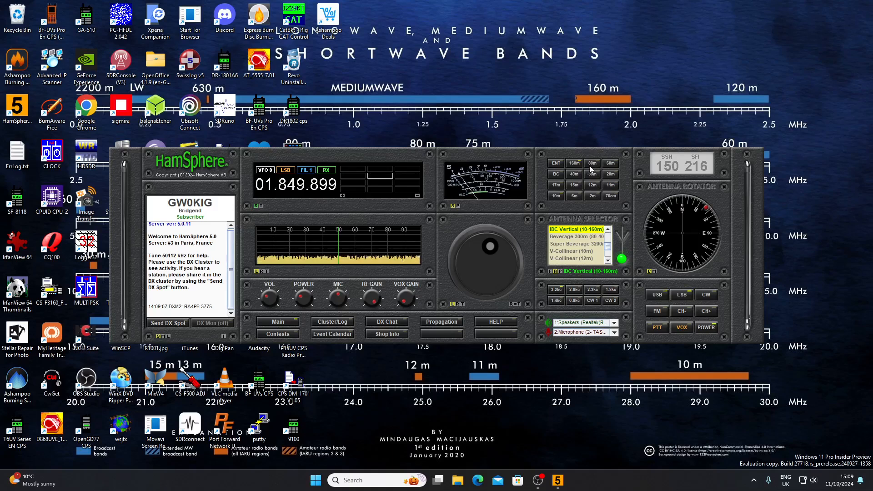
Step the transceiver through the 60m, 11m, 6m and 40m bands
click(610, 163)
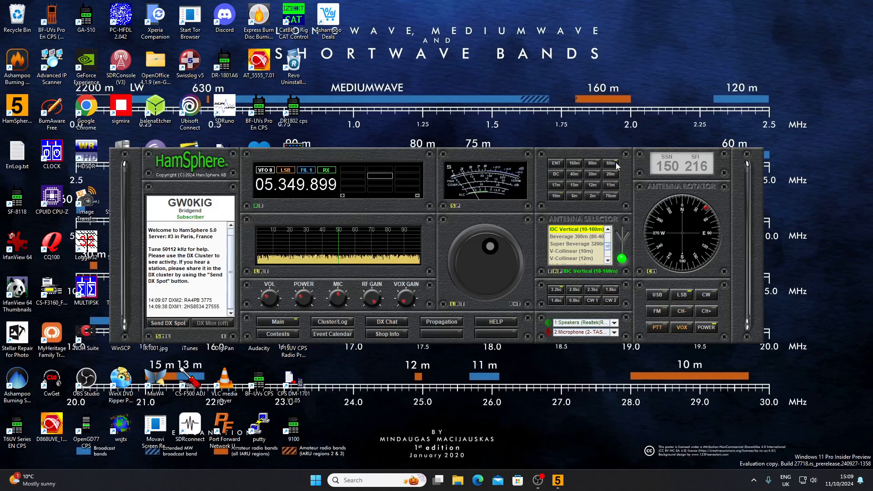
click(592, 174)
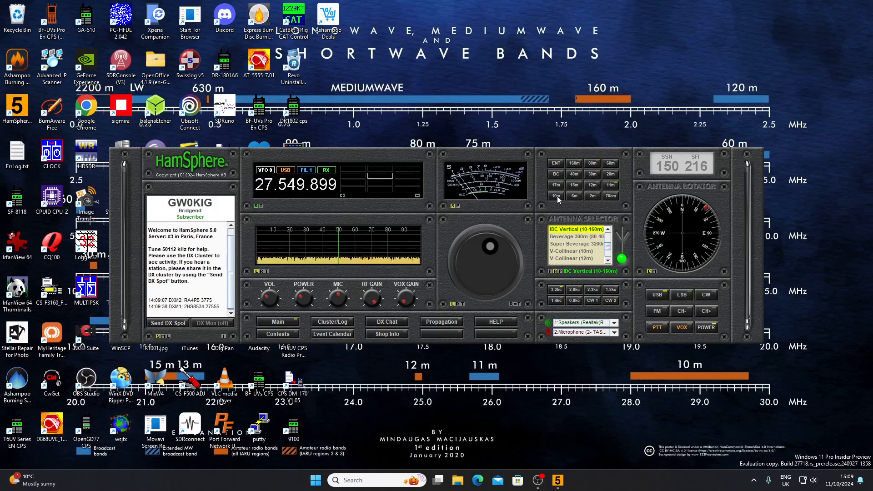
click(573, 196)
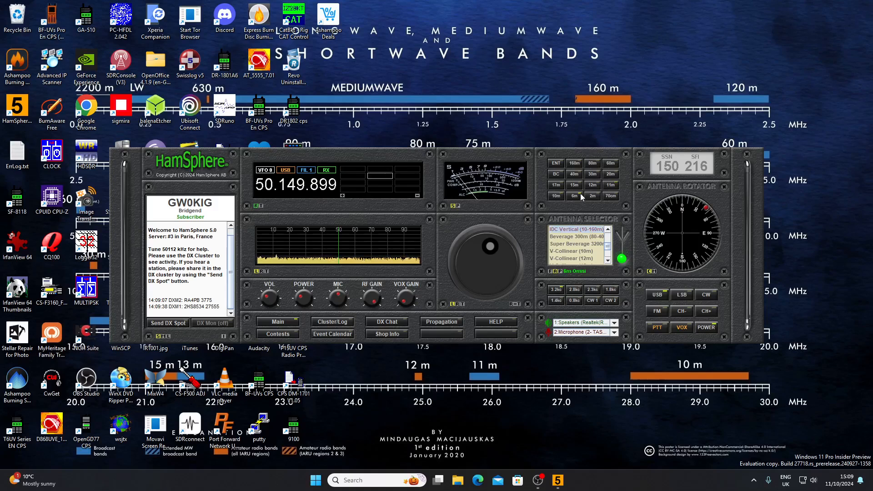
click(573, 174)
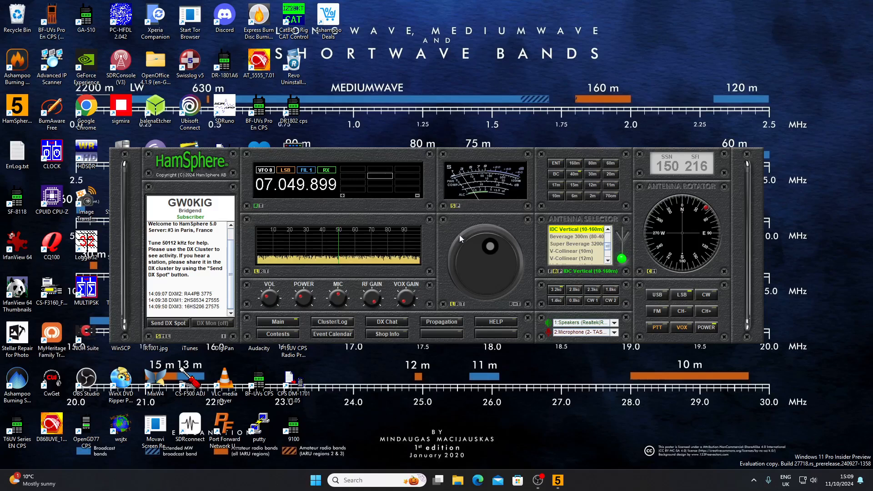
mouse_move(472, 253)
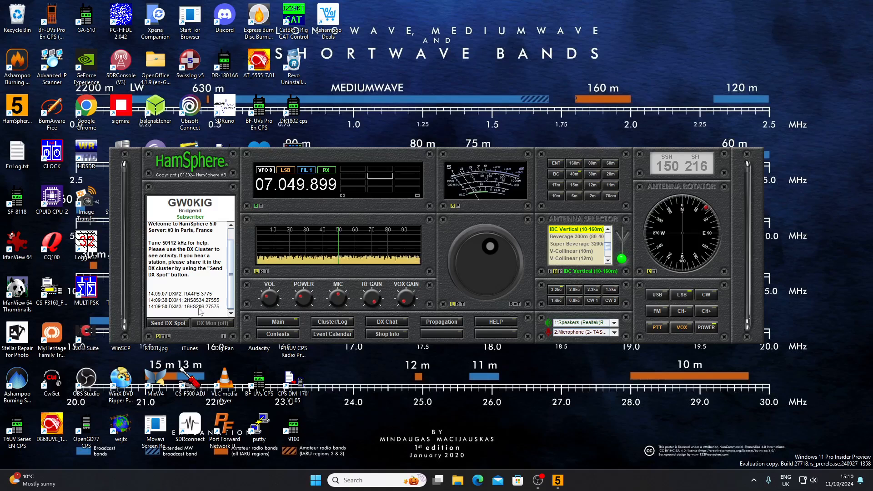
mouse_move(608, 191)
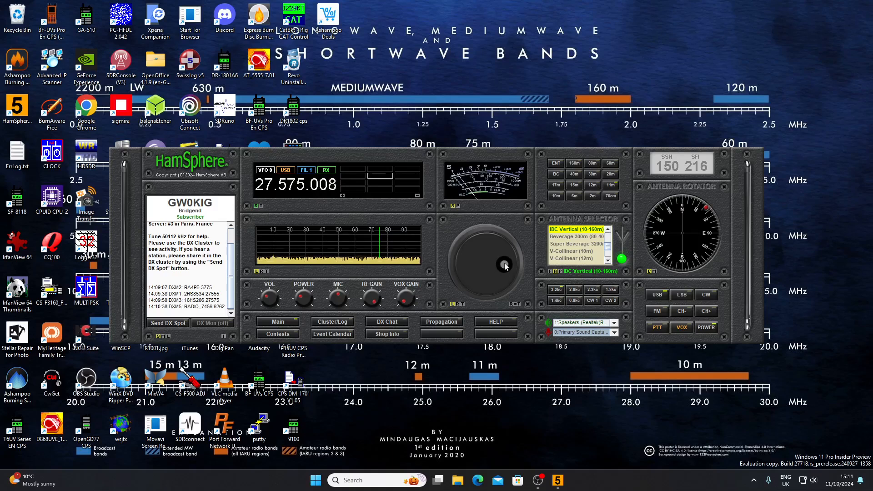
Fine-tune the frequency, then switch to the 2m and 15m bands
drag(504, 265, 501, 264)
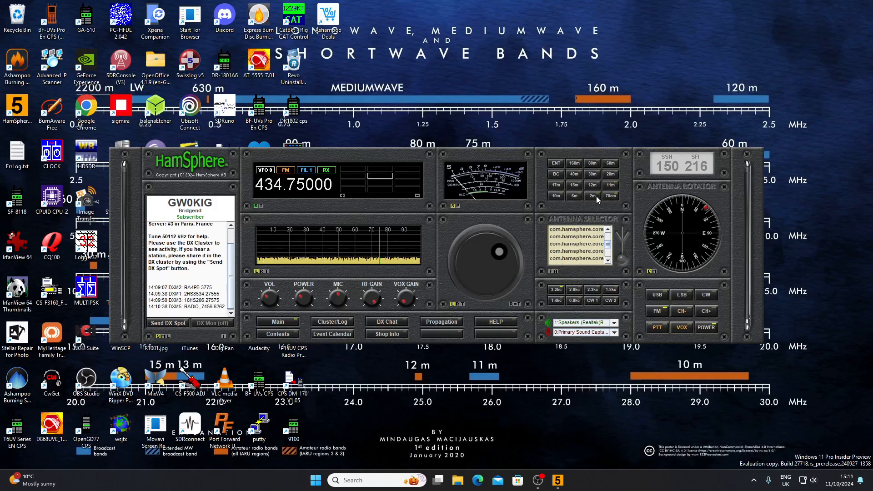
click(591, 196)
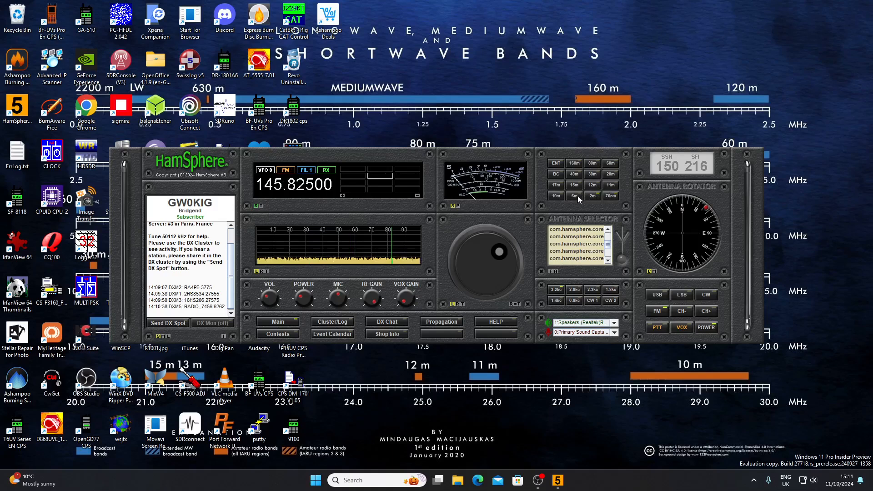
click(556, 196)
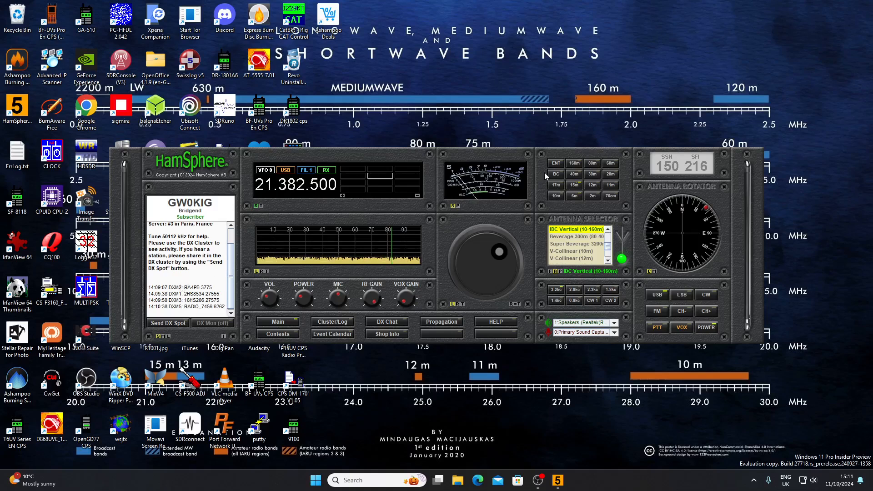
mouse_move(574, 175)
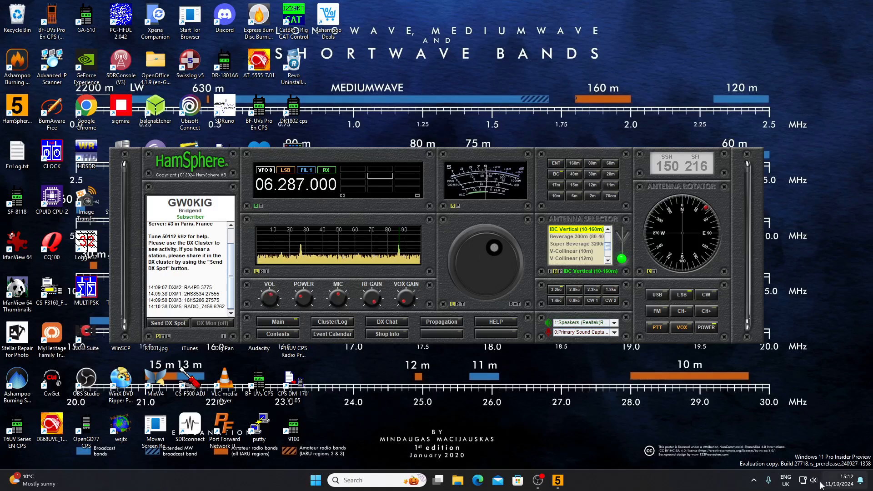
Open Windows Sound settings from the taskbar speaker icon
click(802, 481)
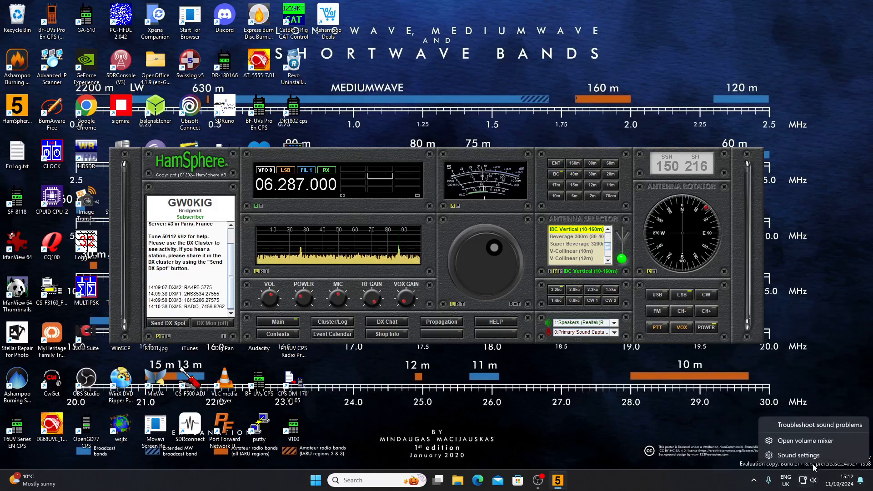
click(796, 455)
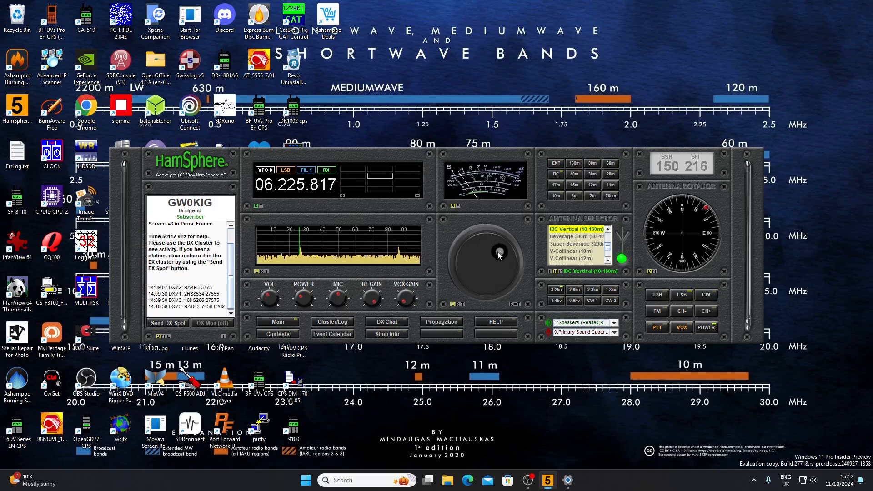
Tune the VFO knob back and forth onto the strong signal near 6.227 MHz LSB
drag(499, 255, 493, 279)
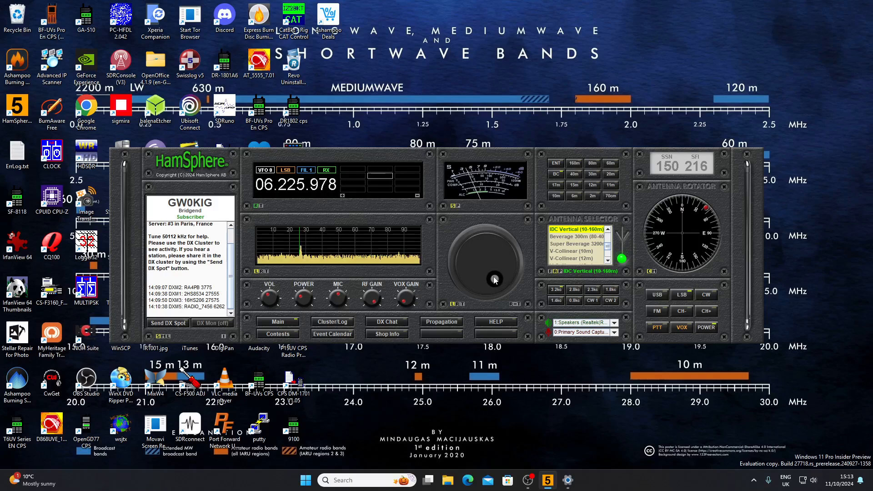
drag(494, 279, 471, 273)
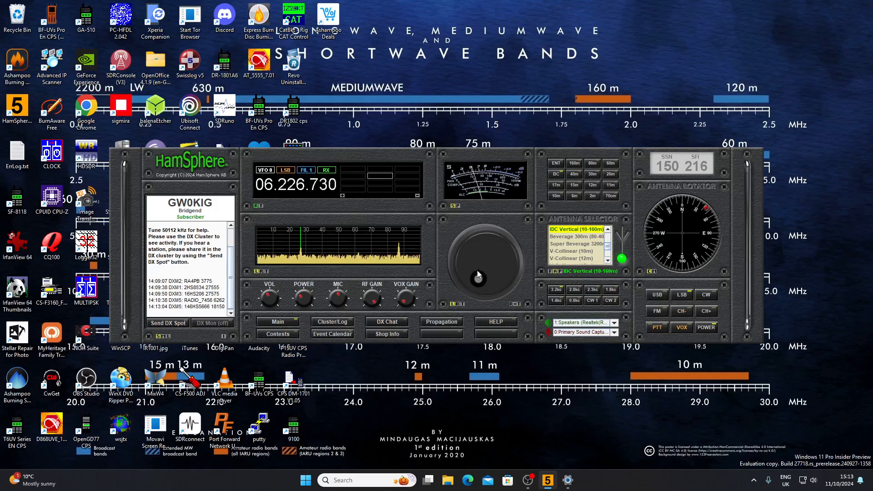
drag(478, 277, 490, 251)
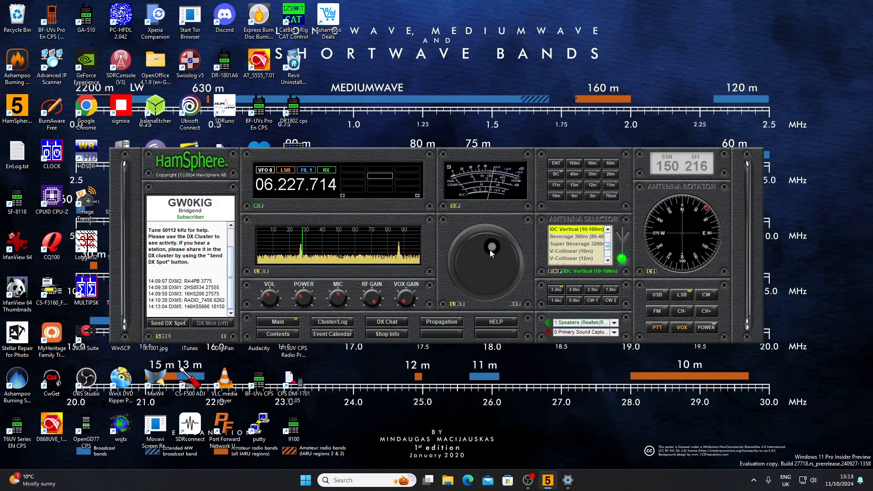
drag(493, 246, 496, 273)
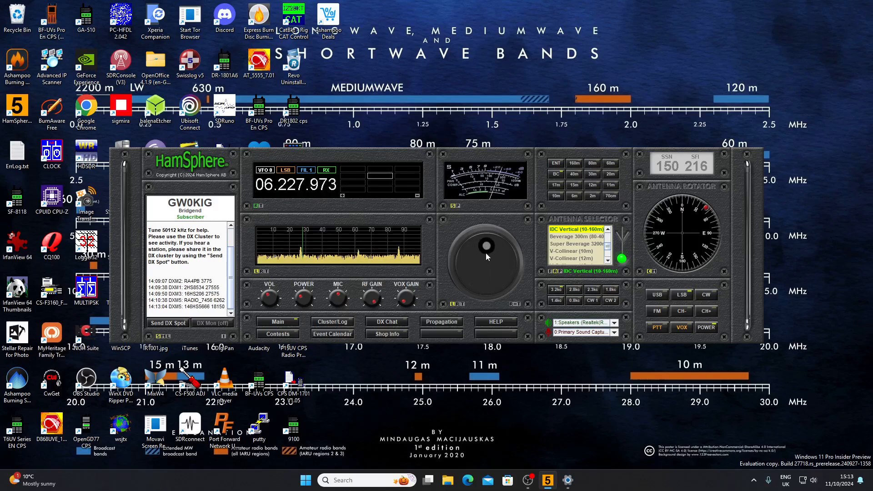
drag(486, 247, 500, 255)
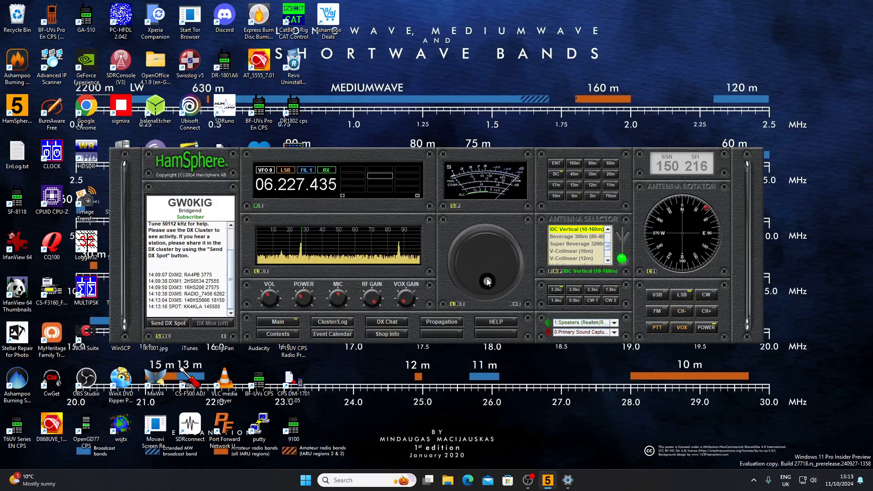
drag(487, 281, 495, 257)
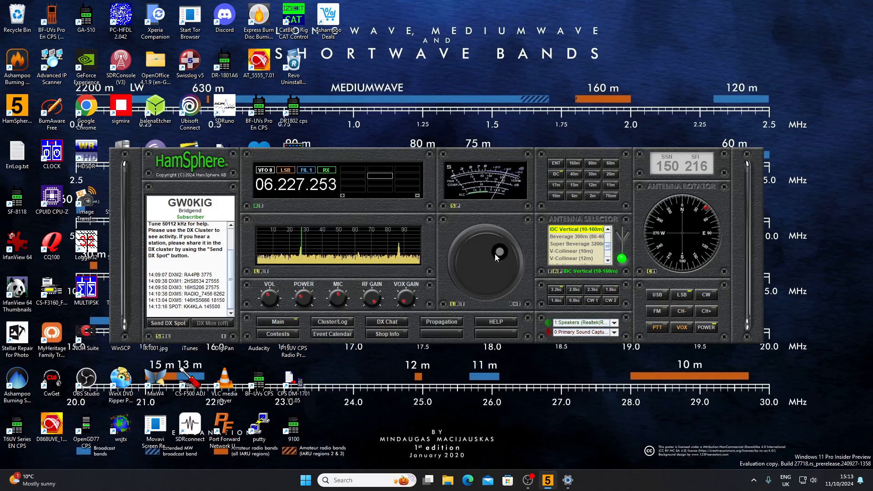
drag(499, 249, 465, 263)
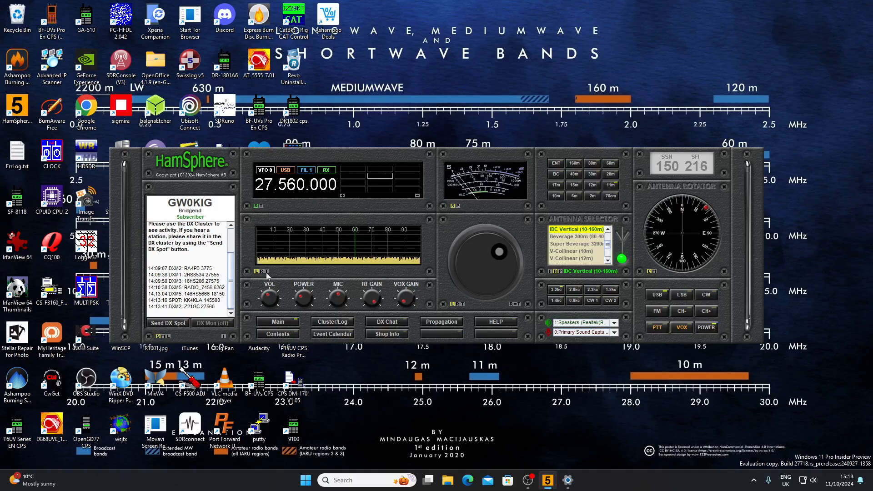
Switch the transceiver to the 160m band at 01.860.000 LSB
click(573, 163)
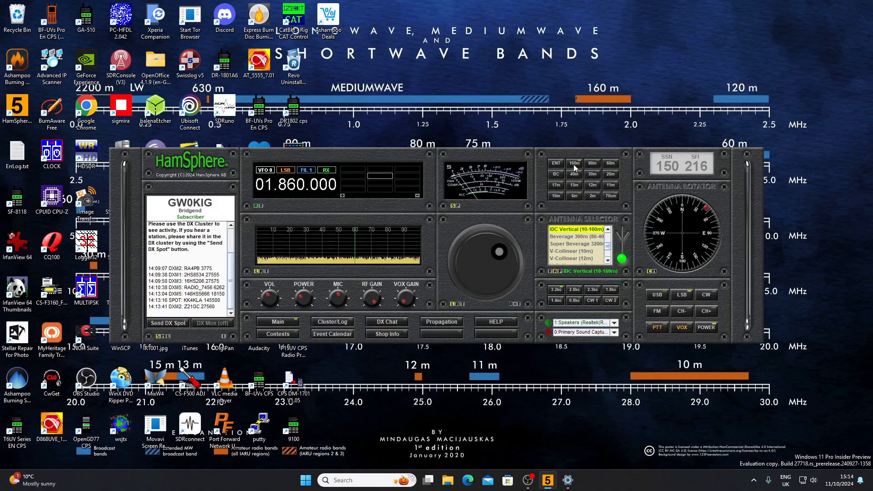
Jump to 70cm FM, then to 15m at 21.360.000 USB
click(610, 163)
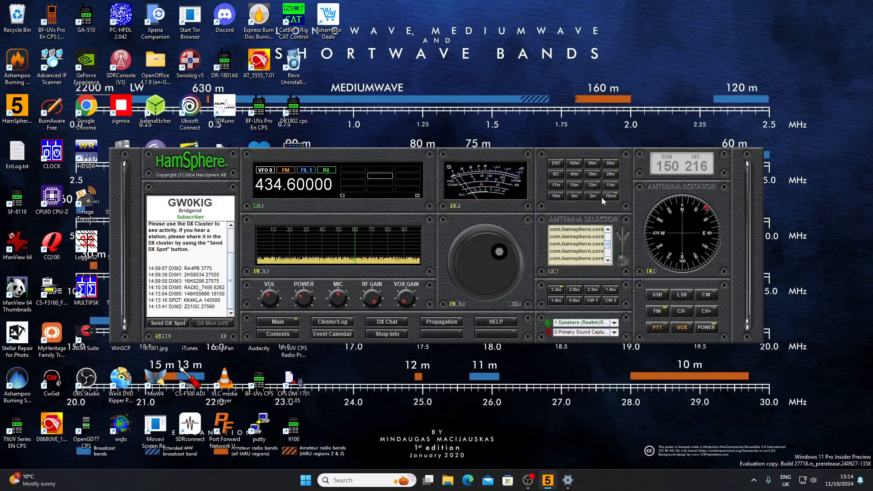
click(555, 196)
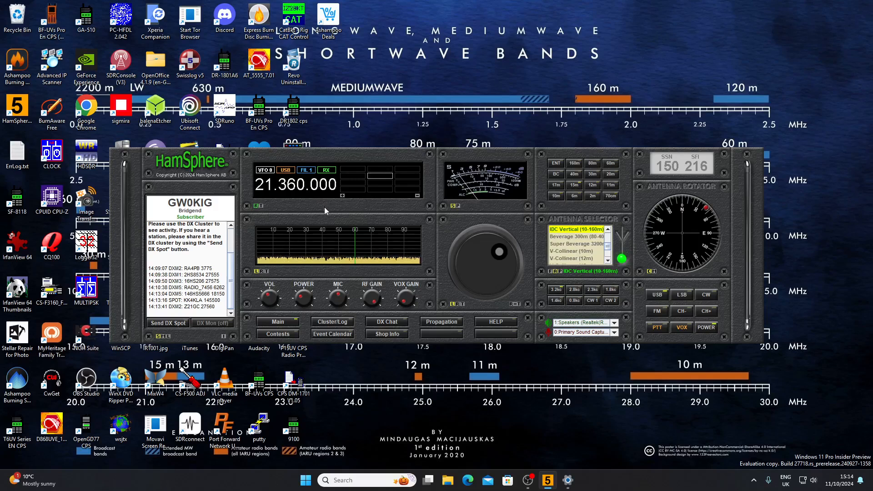
mouse_move(273, 301)
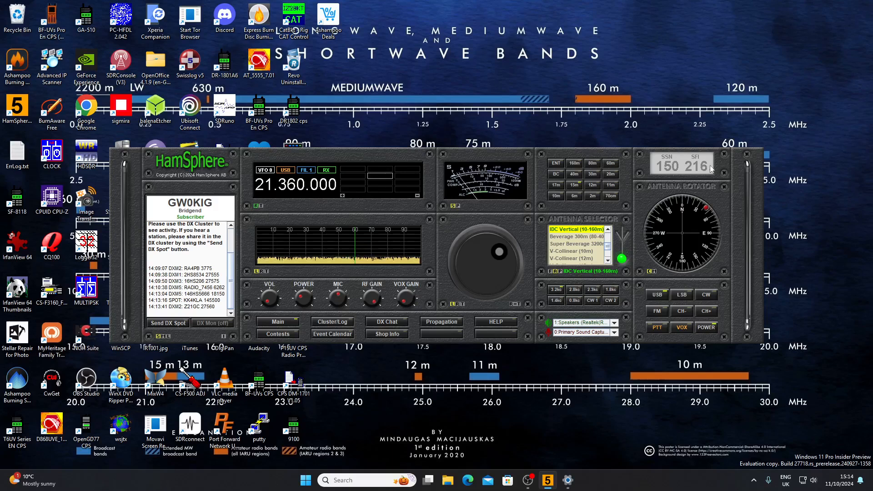
mouse_move(312, 218)
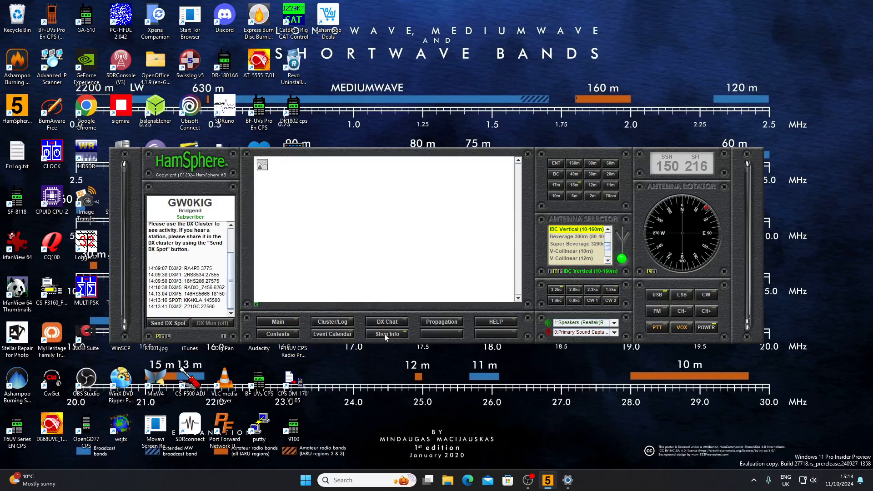
Open the HamSphere online shop from the transceiver's Shop Info button
click(386, 334)
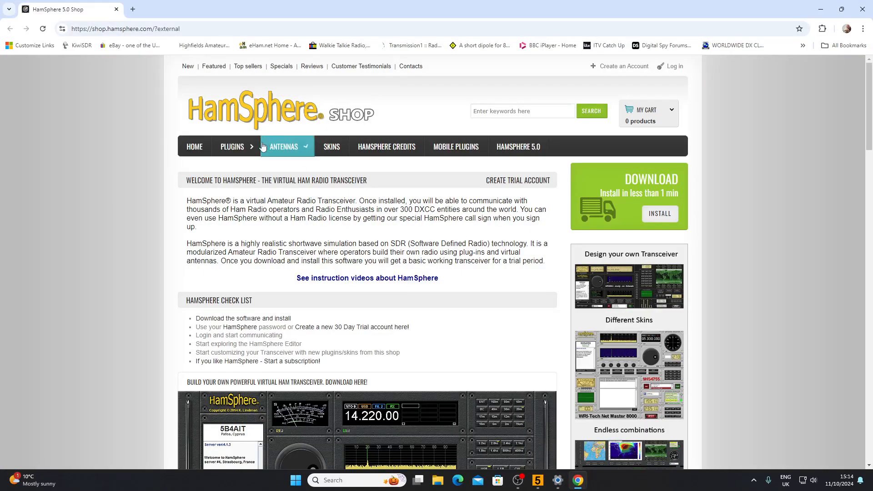
Open the shop's Antennas catalog and scroll through its categories
click(285, 147)
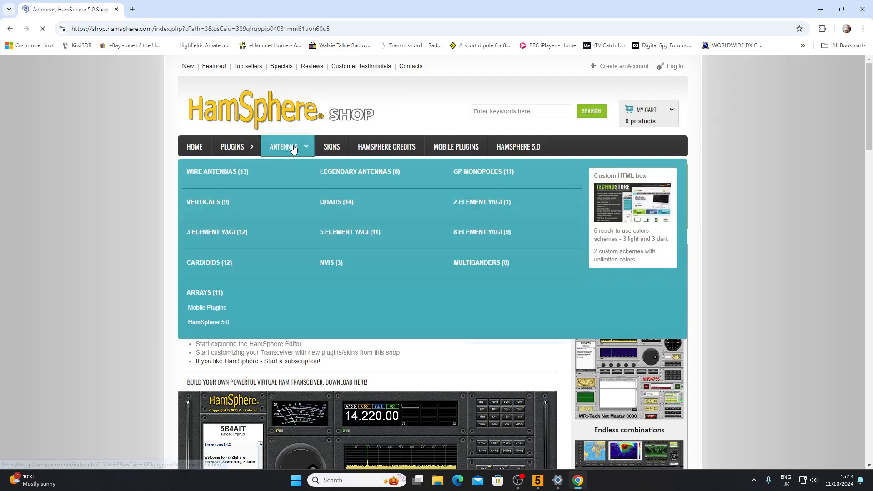
click(283, 147)
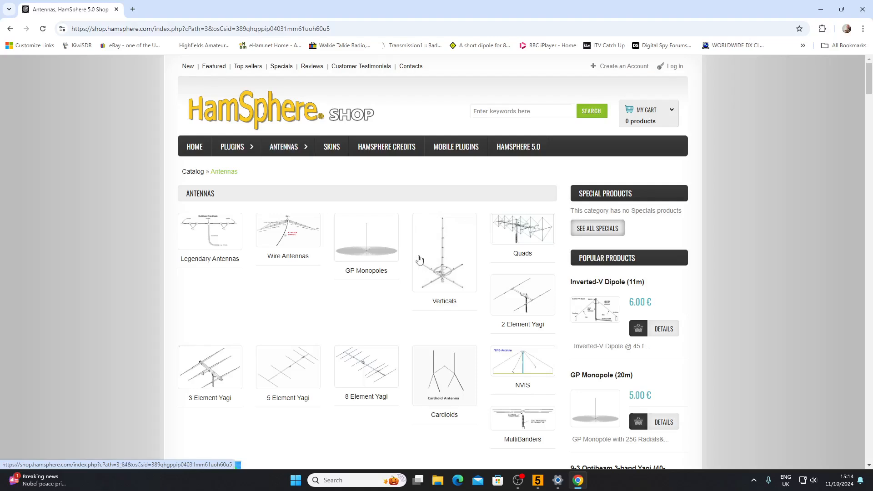
scroll(down, 3)
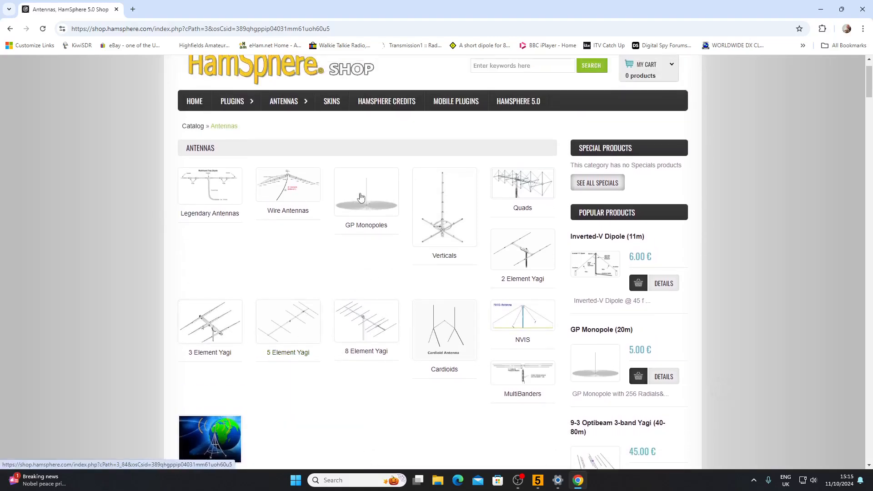
mouse_move(464, 221)
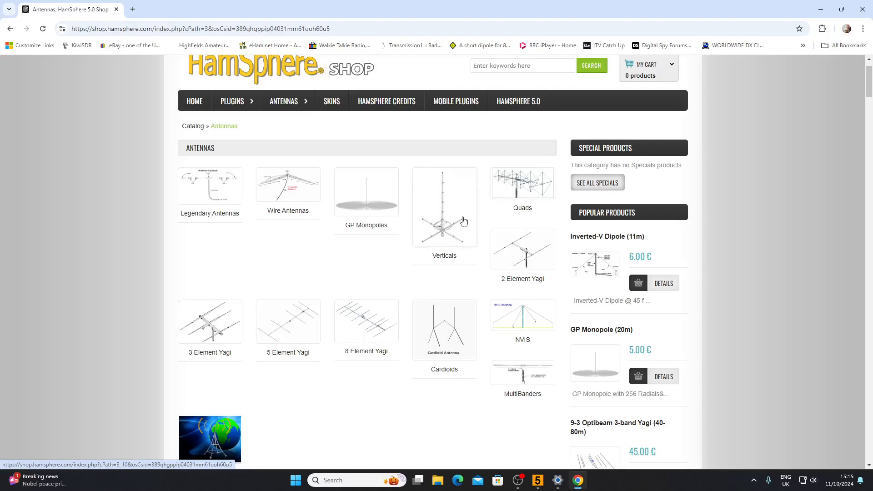
mouse_move(360, 337)
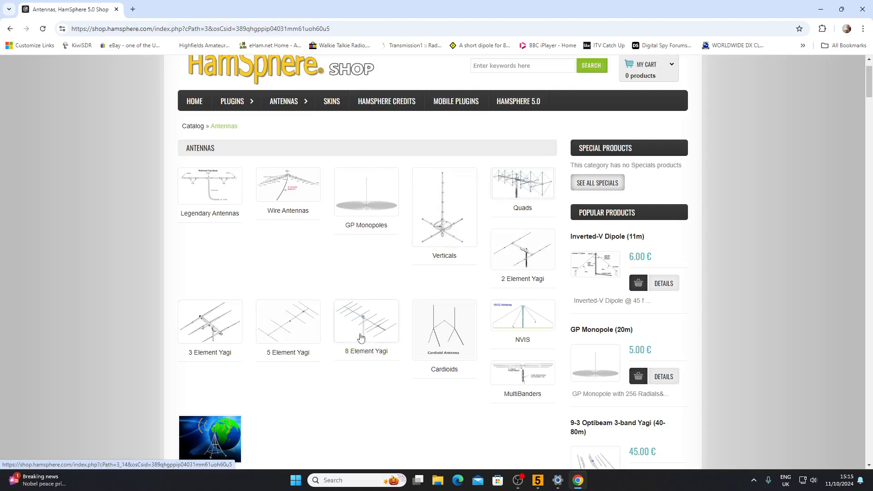
Open the 8 Element Yagi category and browse its nine antennas, 10m to 80m, priced 40–45 €
click(366, 320)
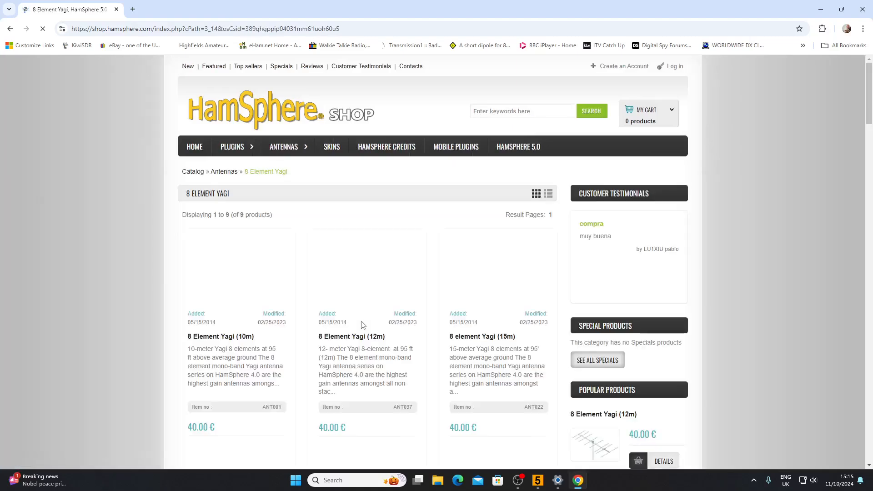
scroll(down, 3)
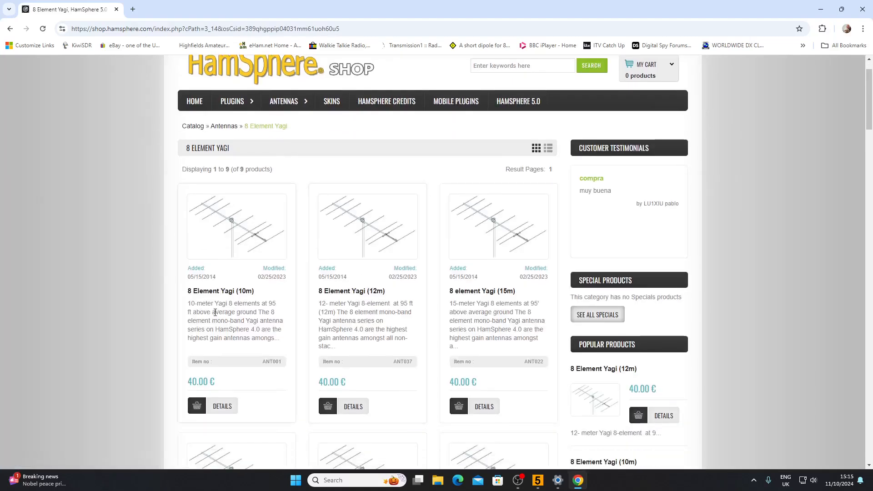
scroll(down, 3)
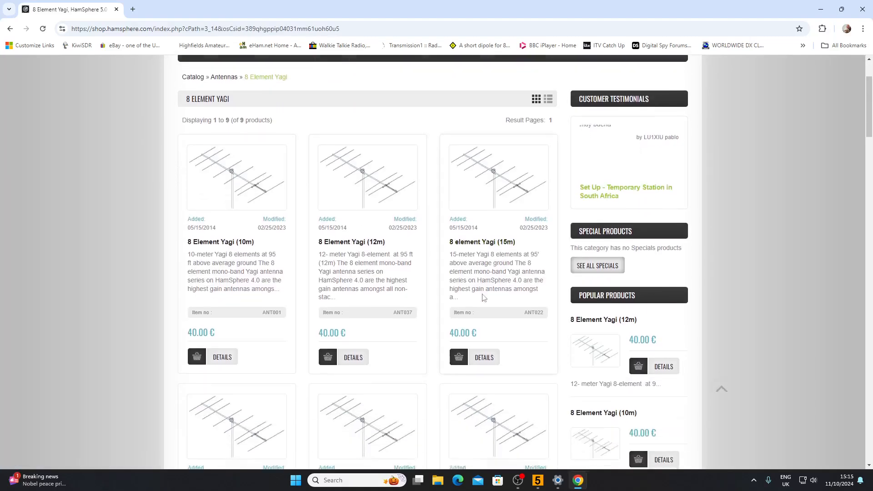
scroll(down, 3)
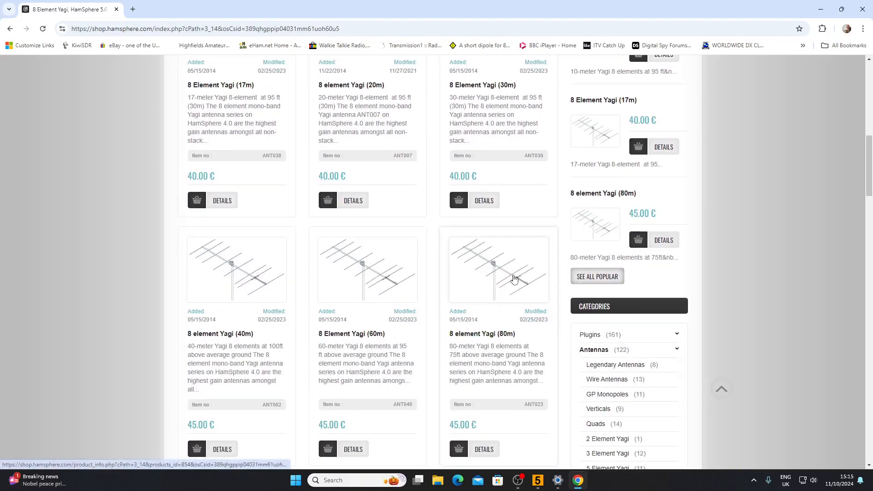
scroll(down, 3)
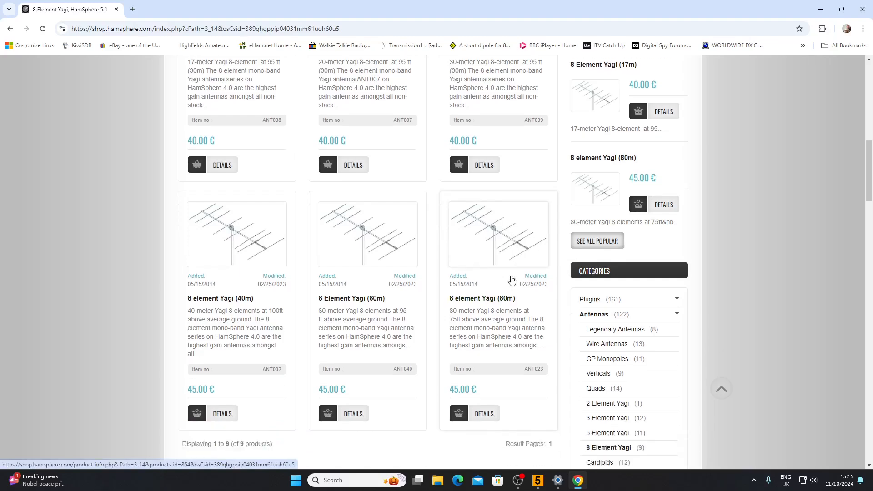
scroll(down, 3)
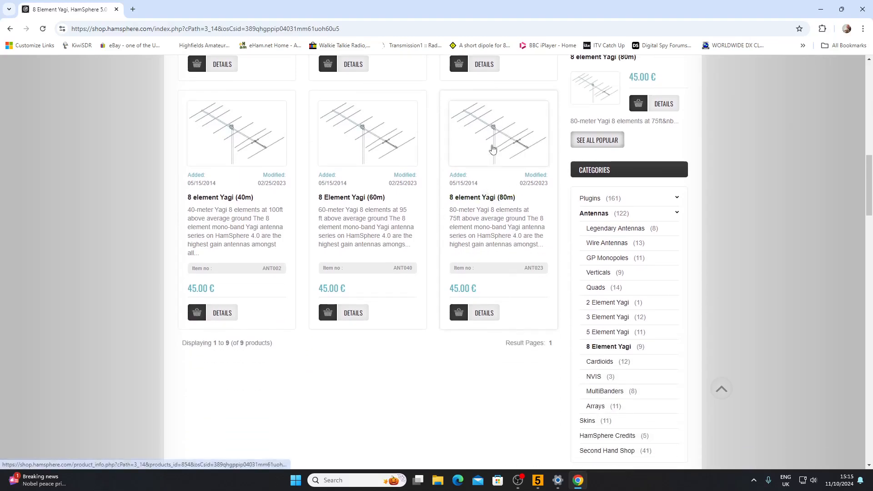
mouse_move(492, 133)
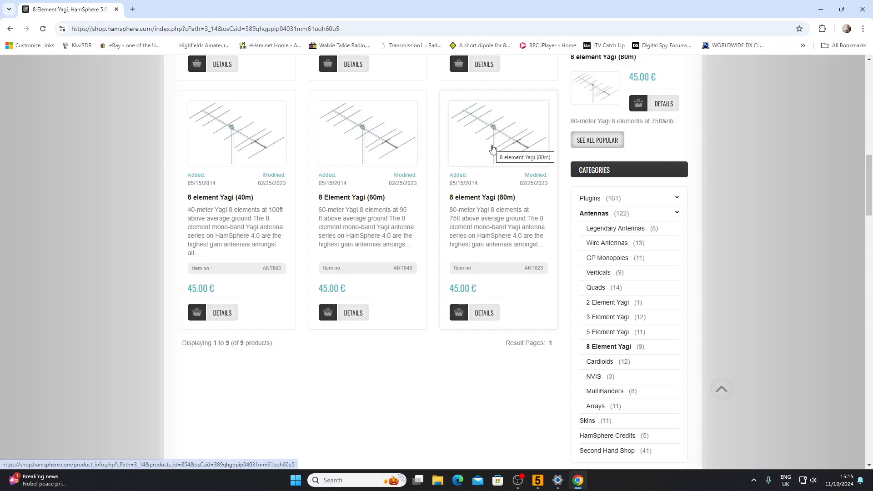
mouse_move(489, 183)
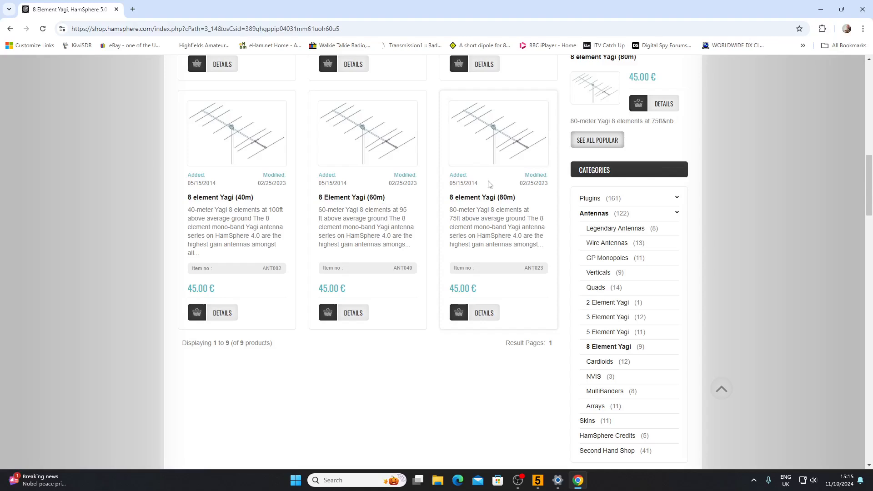
scroll(down, 3)
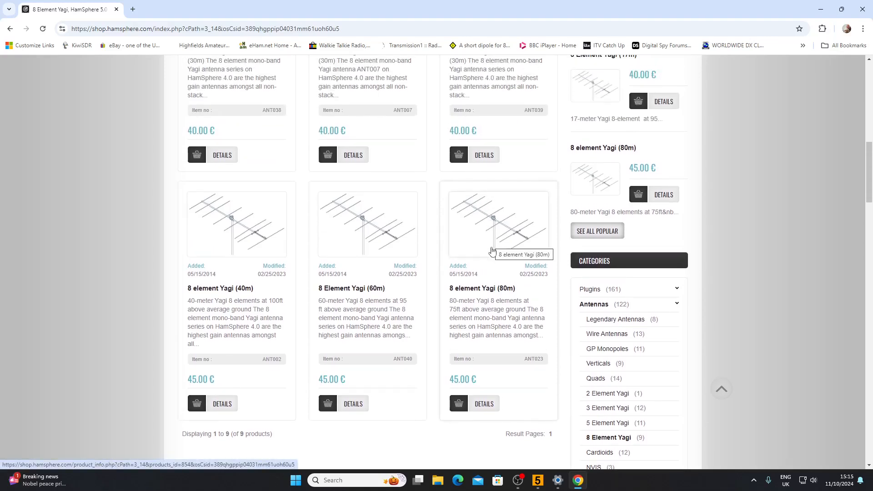
mouse_move(482, 289)
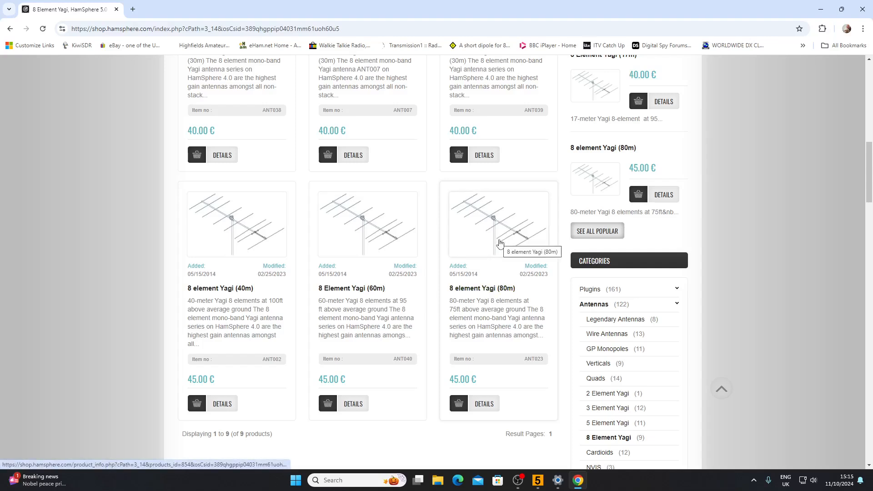
mouse_move(488, 261)
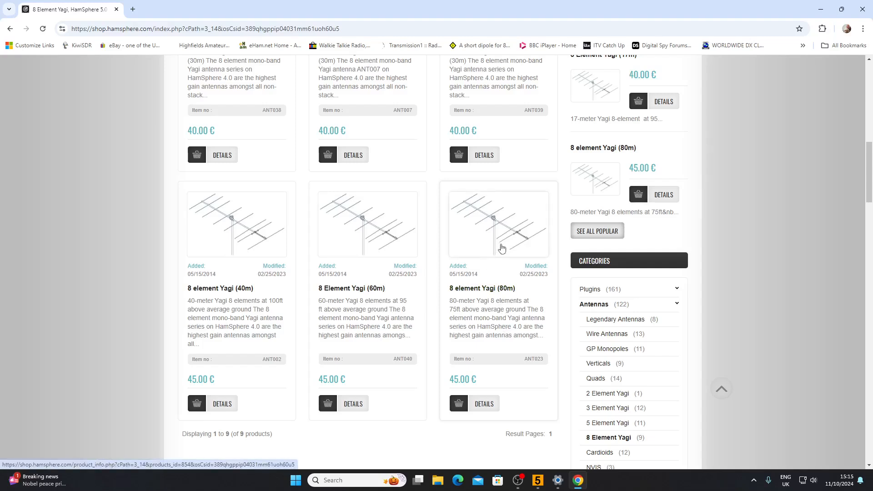
scroll(down, 3)
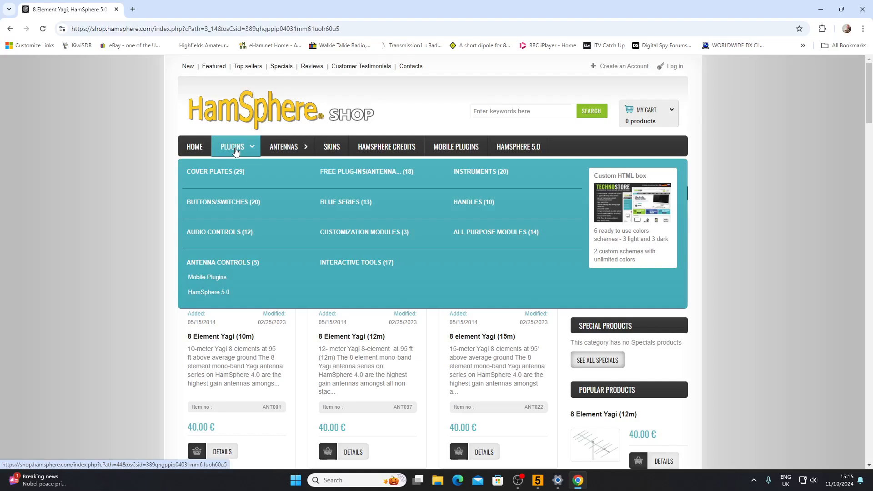
mouse_move(219, 232)
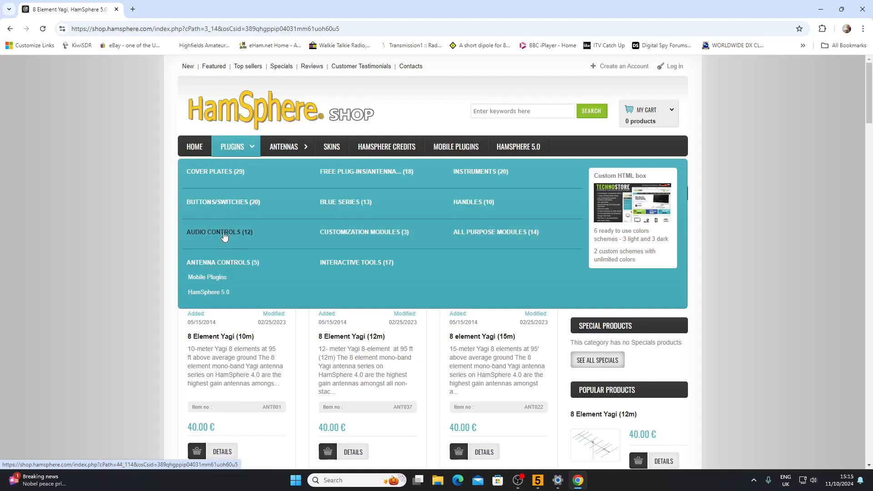
Open Audio Controls (12) and browse plugins like Audio Compressors, Filter Panel and Graphic Equalizer
click(219, 231)
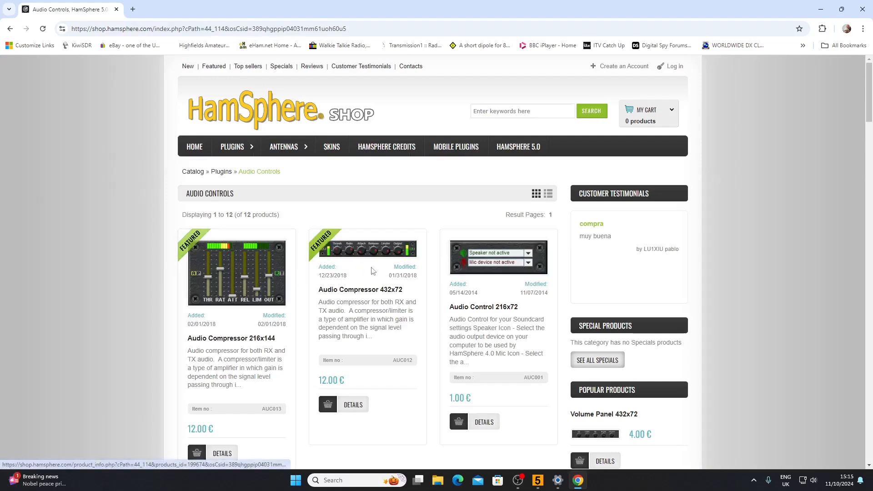
scroll(down, 3)
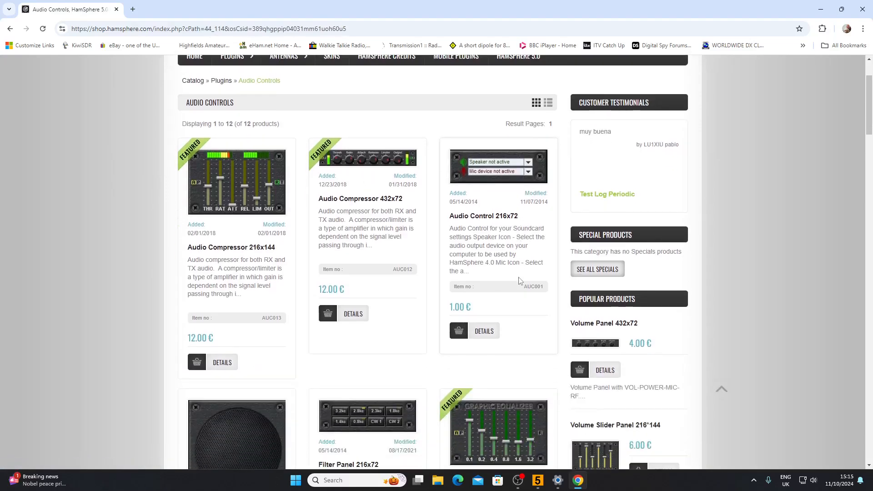
scroll(down, 3)
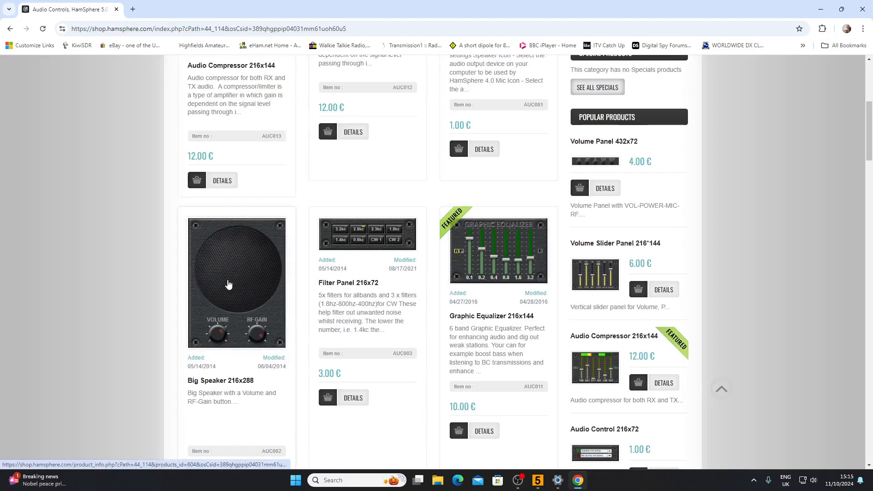
scroll(down, 3)
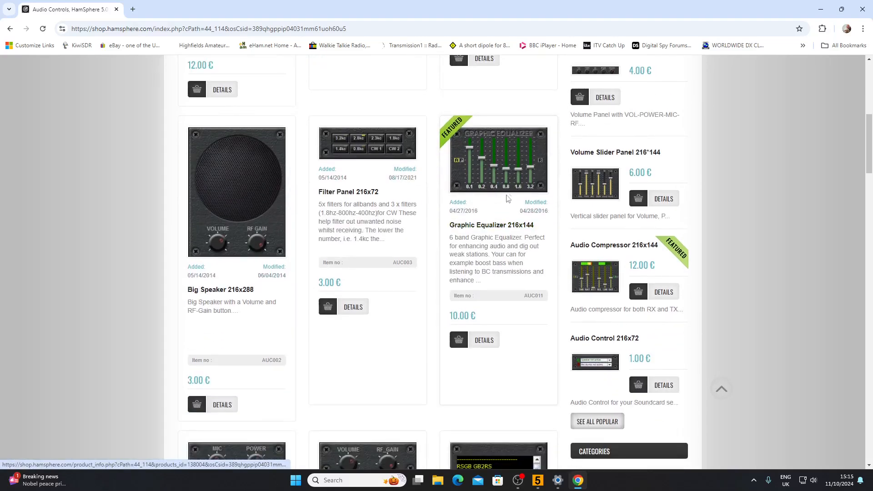
scroll(down, 3)
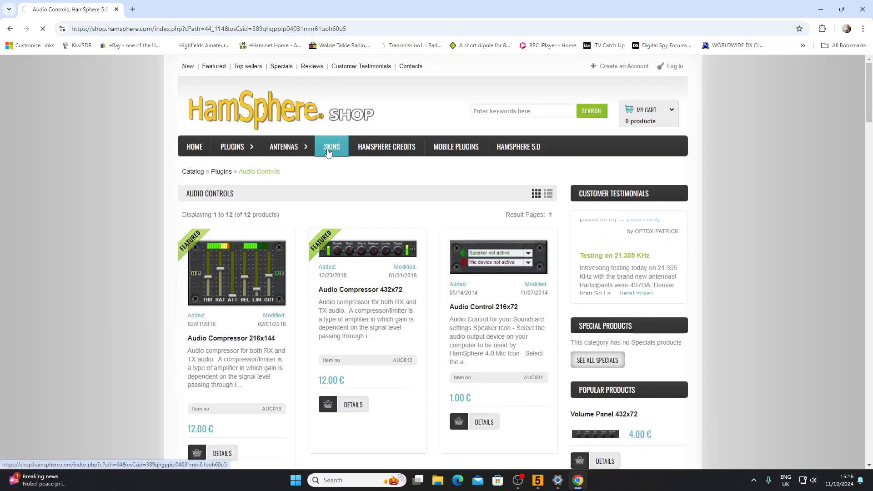
Browse the Skins catalog of 11 radio skins at 5 € each
click(332, 147)
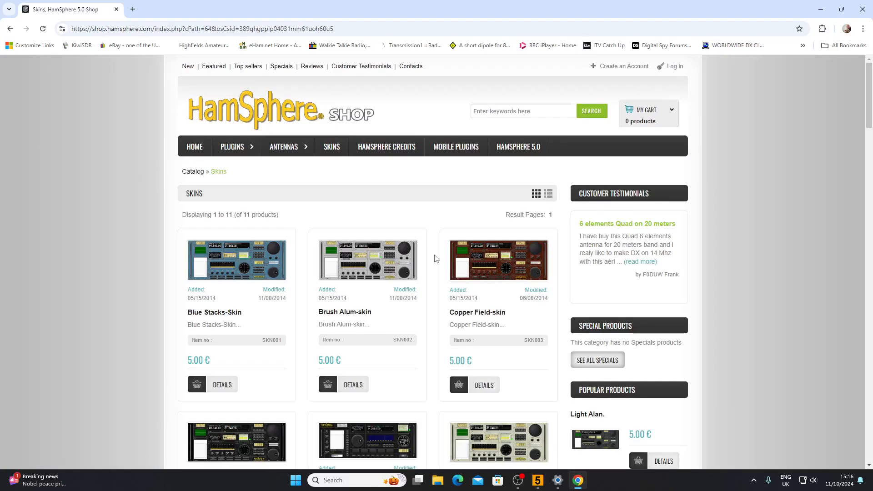
scroll(down, 3)
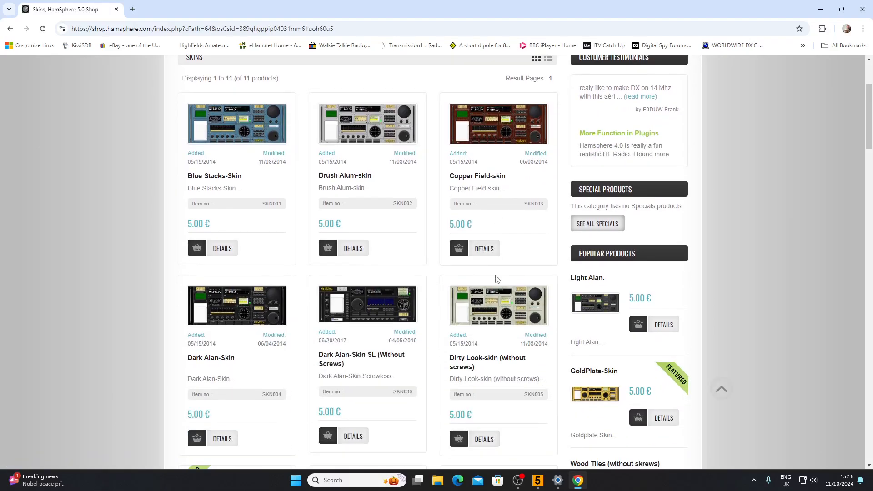
scroll(down, 3)
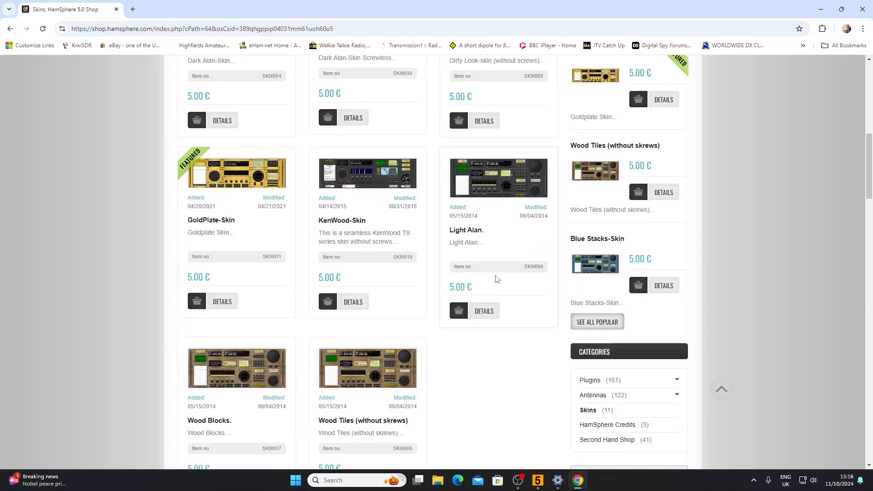
scroll(down, 3)
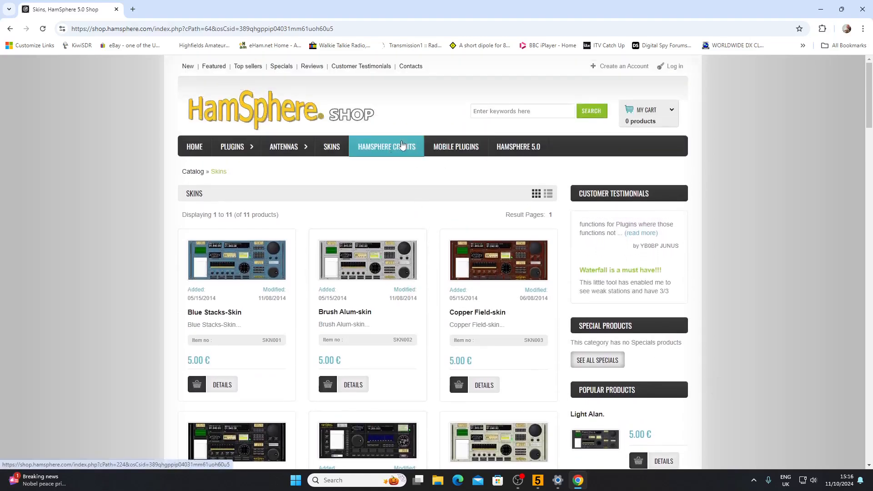
Visit the Antennas page, then open the Handles (10) plugin category
click(284, 146)
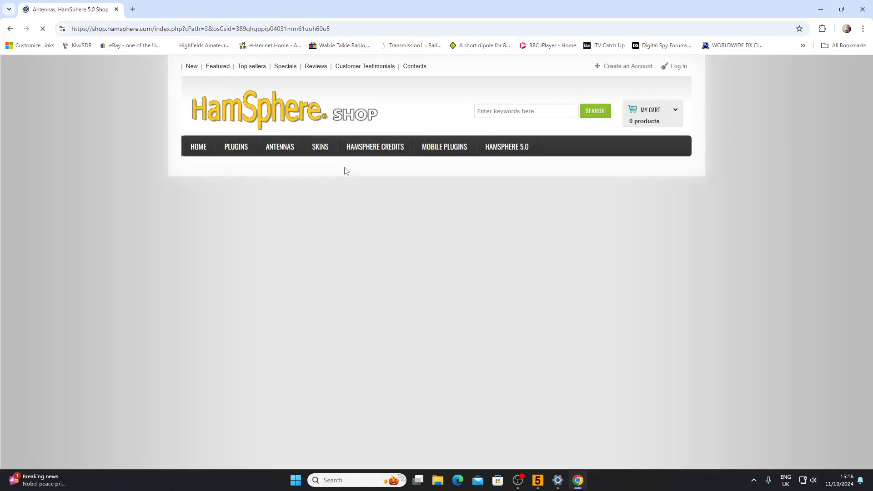
click(235, 146)
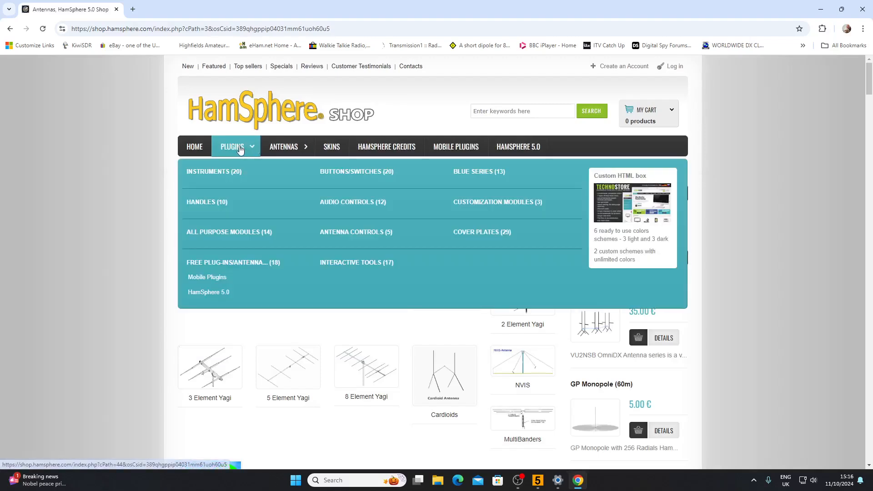
click(207, 201)
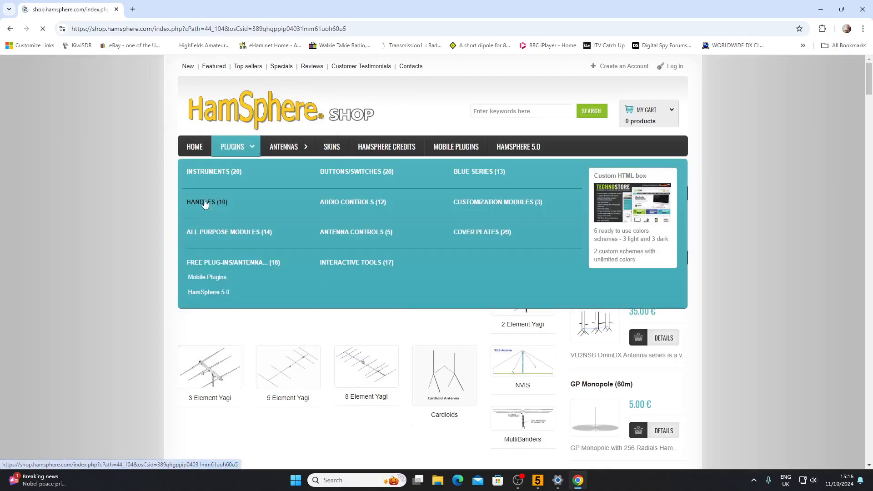
Scroll through the 10 handles, Left Handle 72x288 to 72x576, and back to the top
click(206, 202)
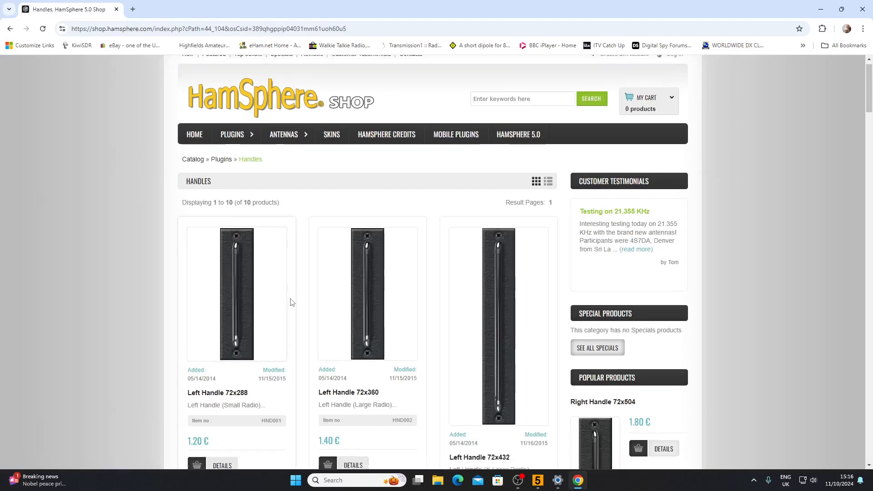
scroll(down, 3)
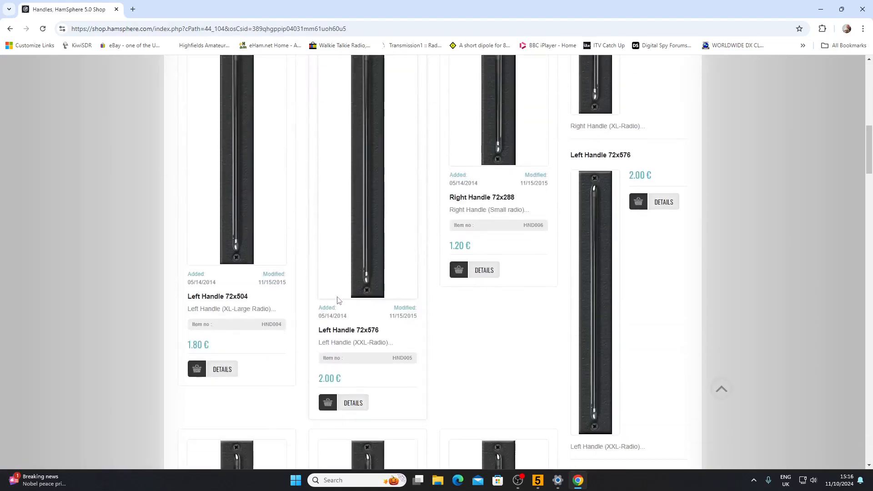
scroll(down, 3)
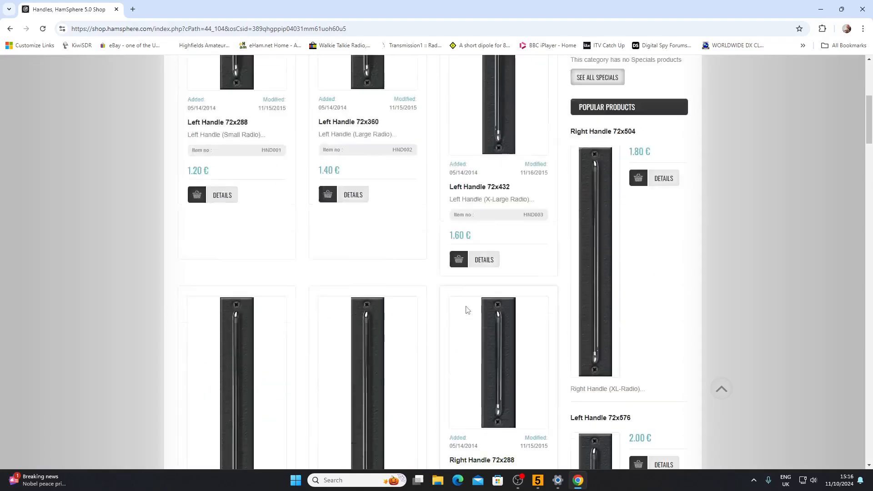
scroll(up, 3)
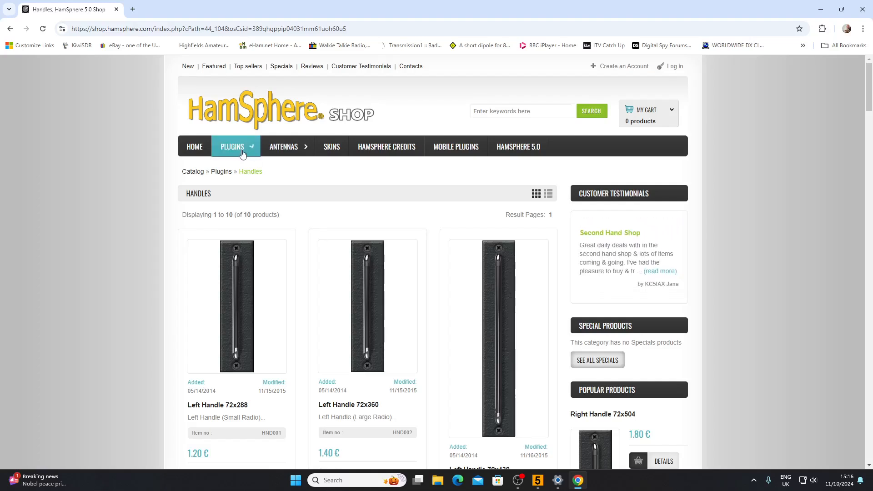
Open the Plugins overview and browse new products such as Power Amp HF 216x144 at 35.00 €
click(233, 146)
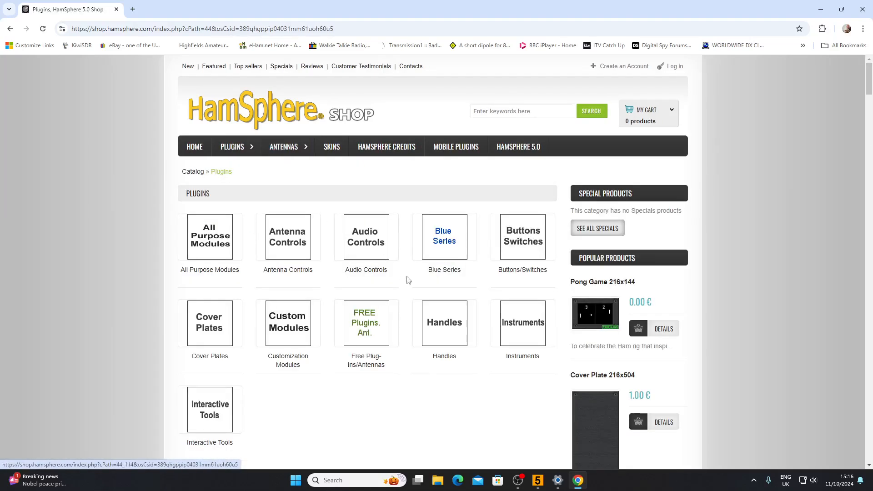
scroll(down, 3)
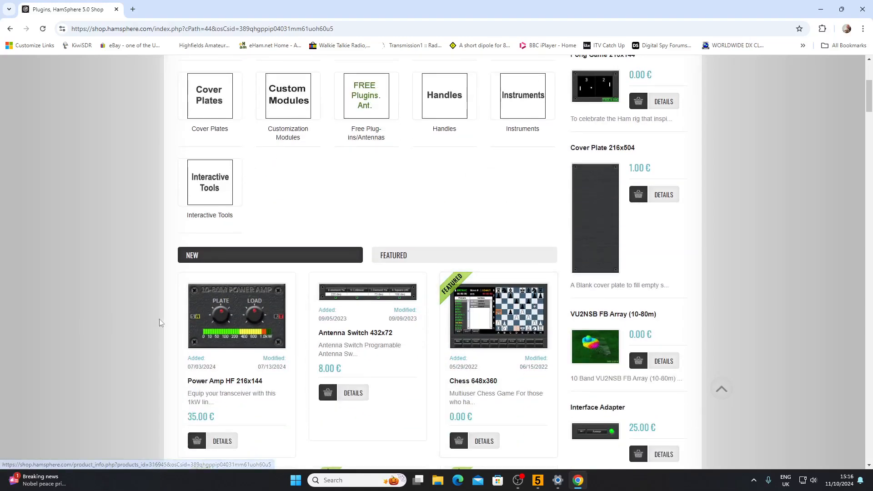
mouse_move(265, 319)
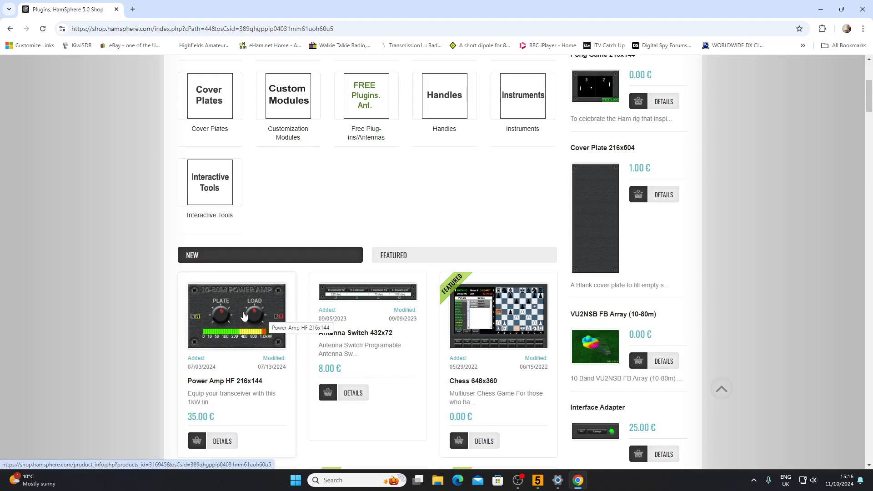
scroll(down, 3)
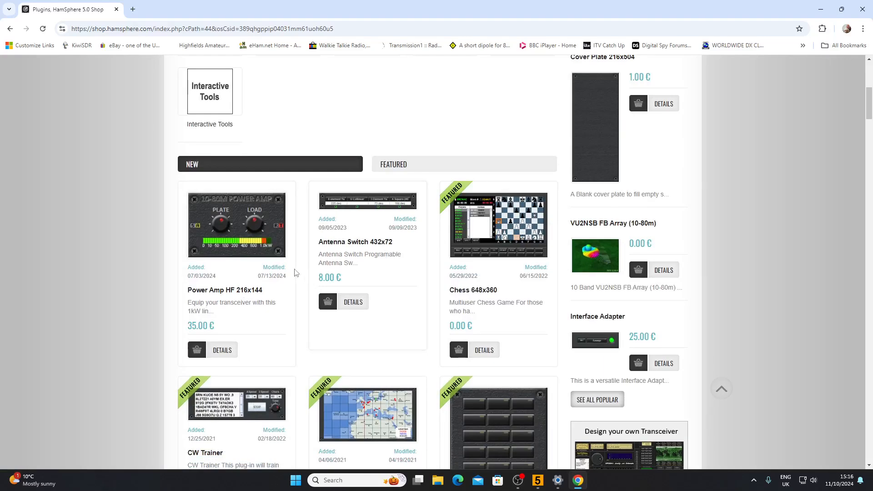
scroll(up, 3)
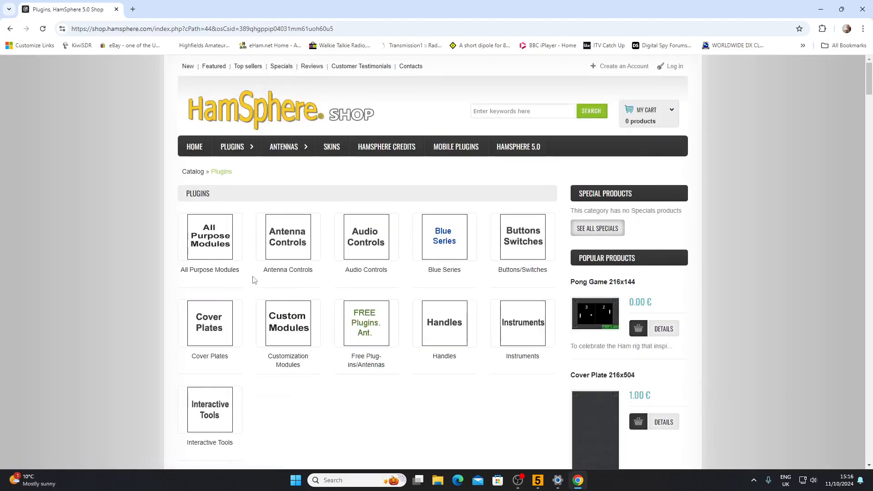
scroll(down, 3)
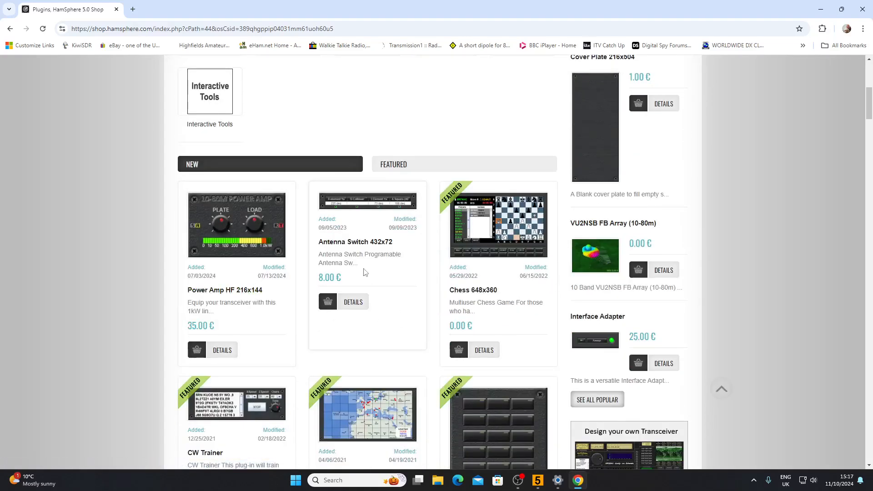
scroll(down, 3)
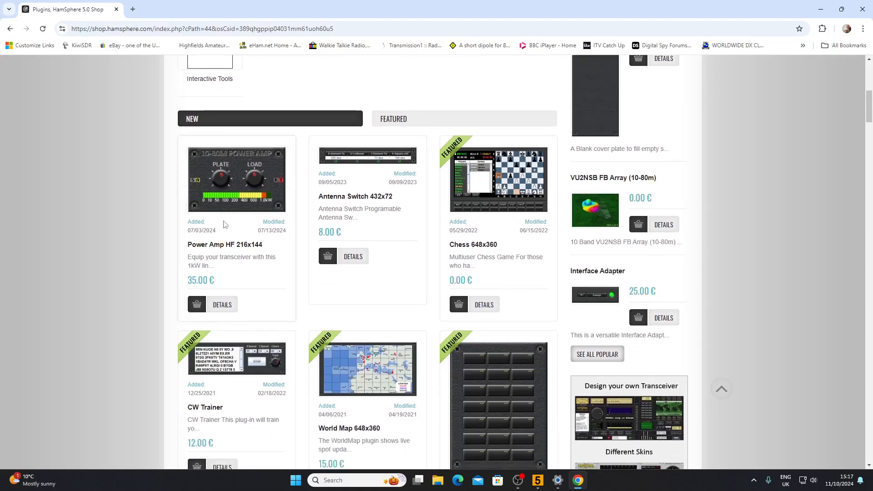
mouse_move(208, 294)
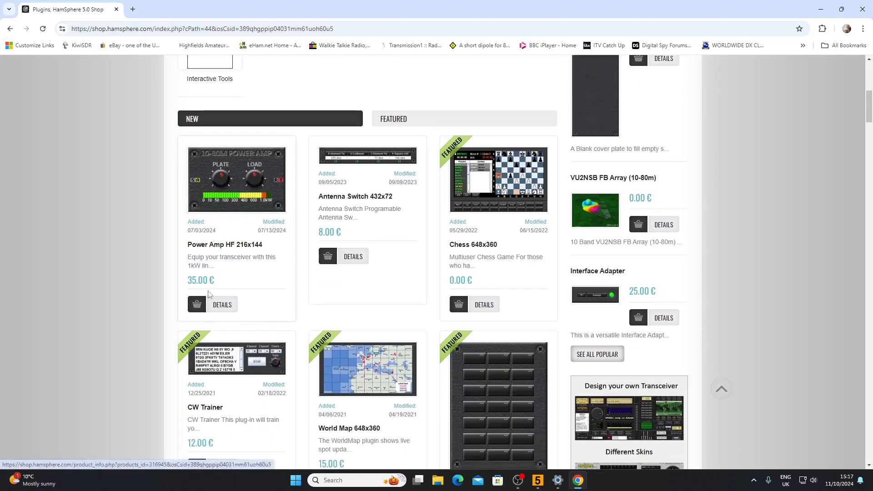
mouse_move(237, 191)
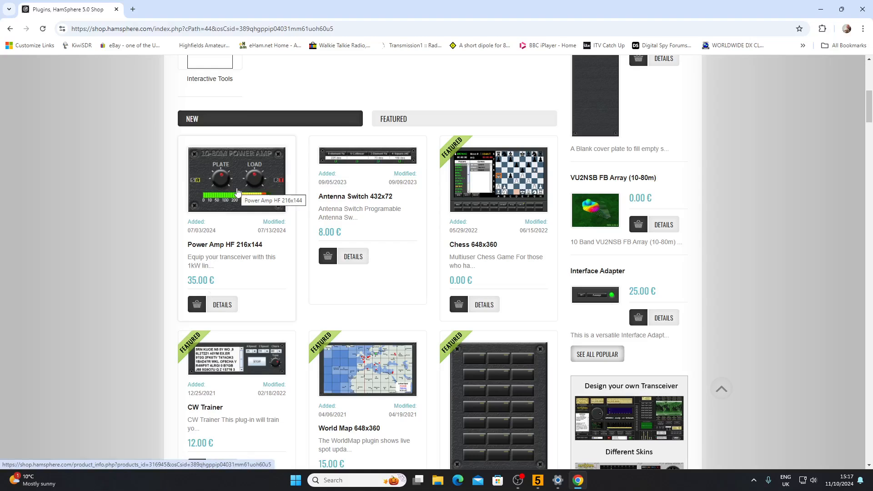
mouse_move(223, 288)
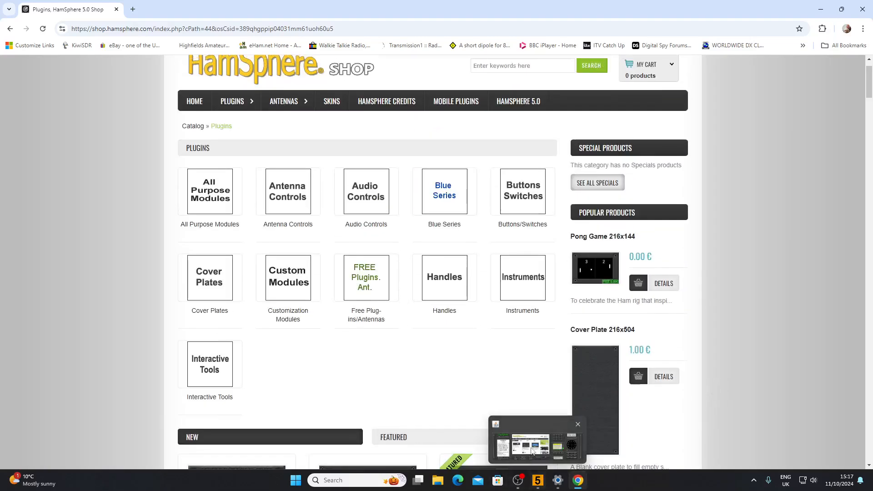
Bring the transceiver forward and return to its Main panel reading 50.160.000 USB
click(529, 440)
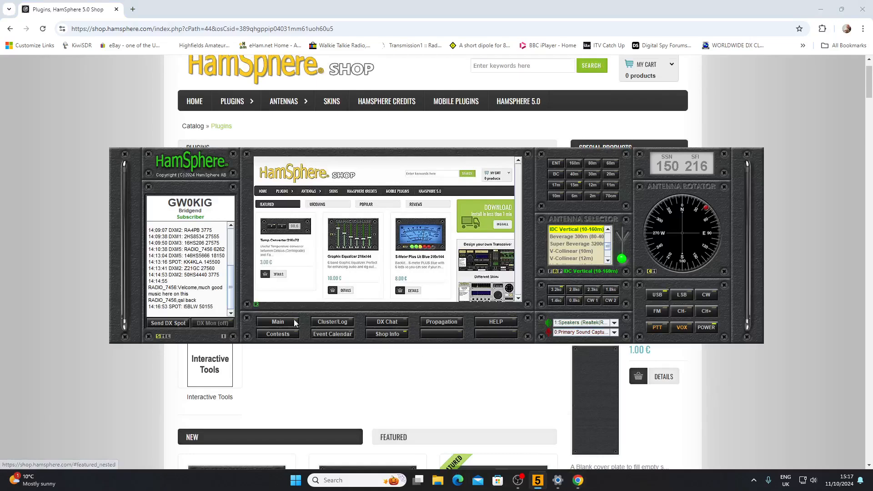
click(277, 322)
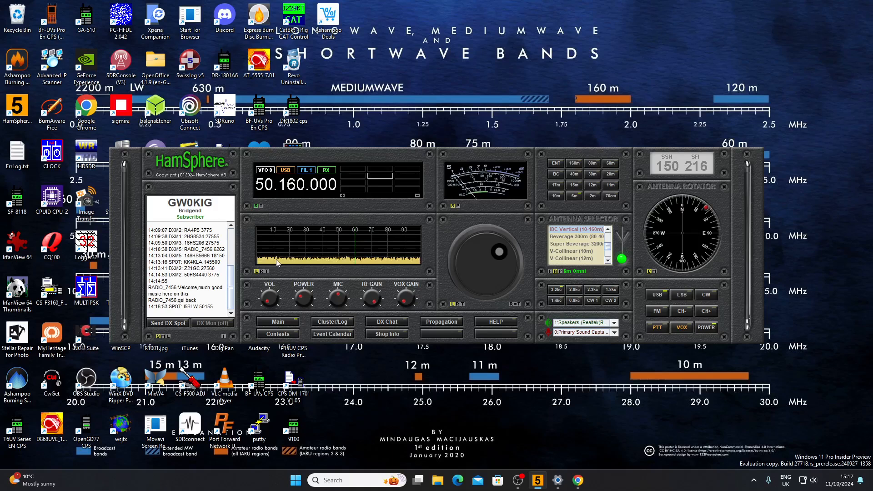
Retune the VFO down to 50.155.000 USB by clicking in the spectrum display
click(350, 259)
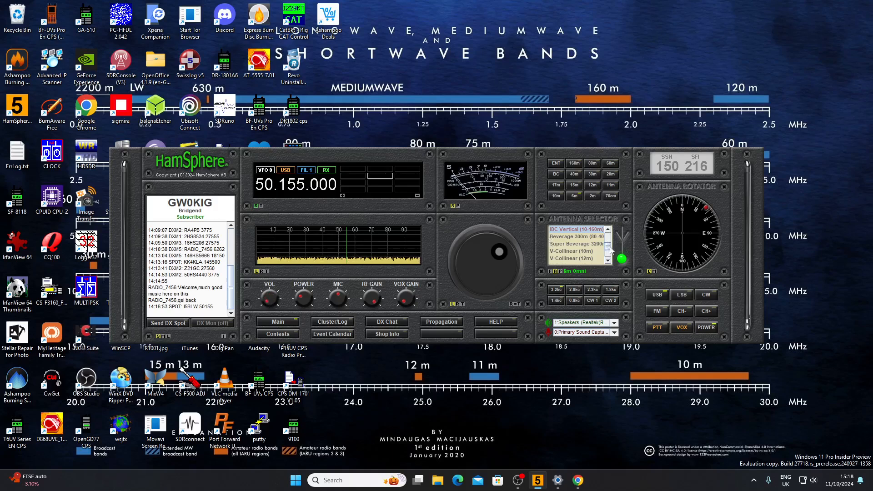
Select the 6m Beam antenna in the Antenna Selector list
scroll(down, 3)
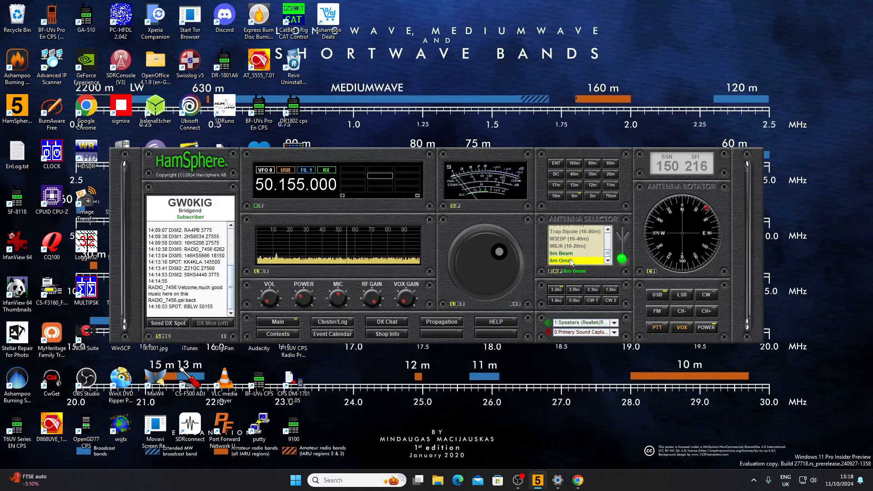
click(563, 253)
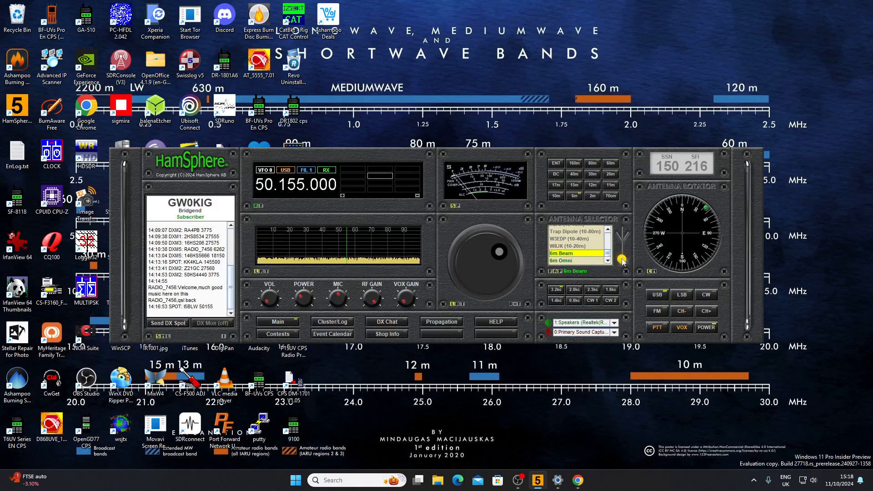
click(563, 261)
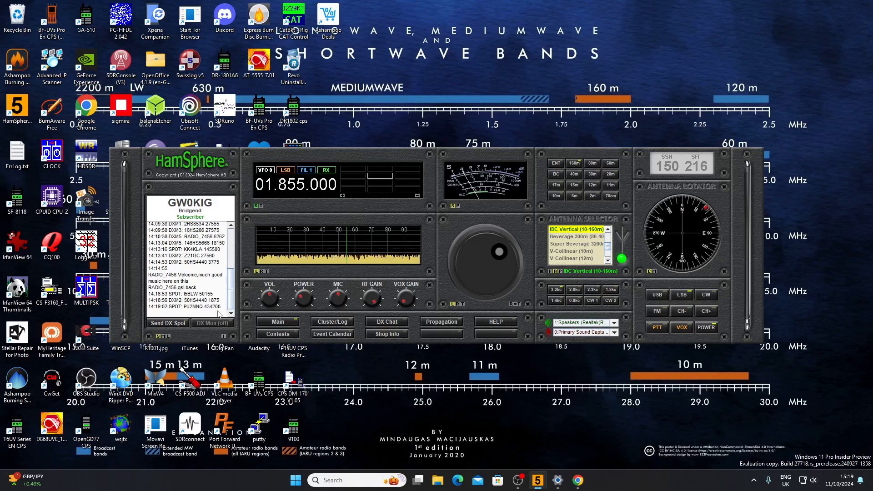
mouse_move(614, 204)
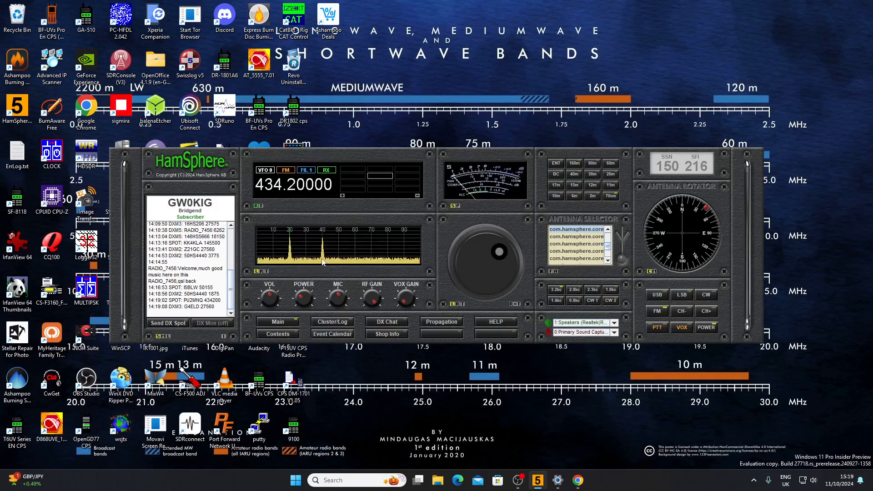
Tune onto a signal shown in the spectrum display
click(480, 251)
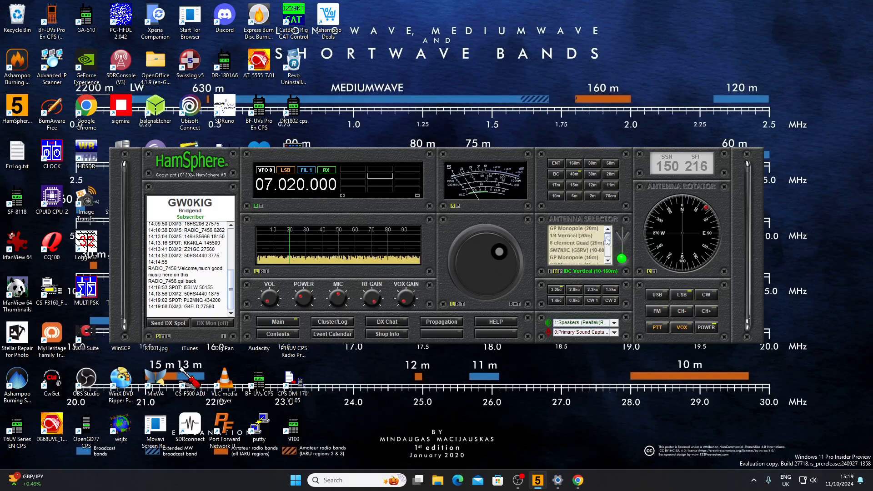
Scroll through the Antenna Selector list, with the IDC Vertical (10-160m) in use
scroll(down, 3)
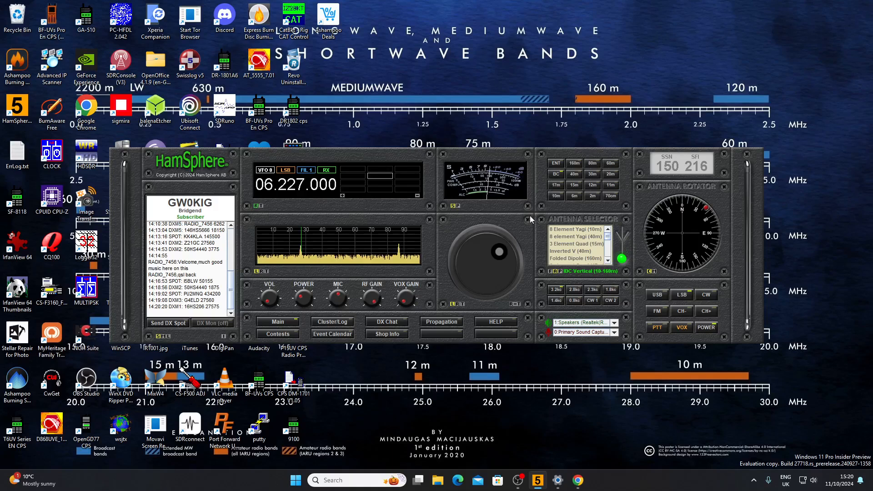
mouse_move(524, 232)
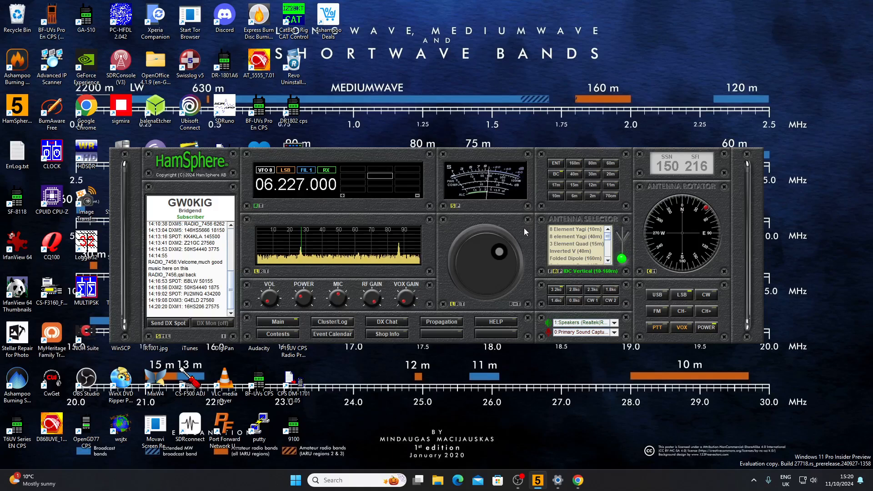